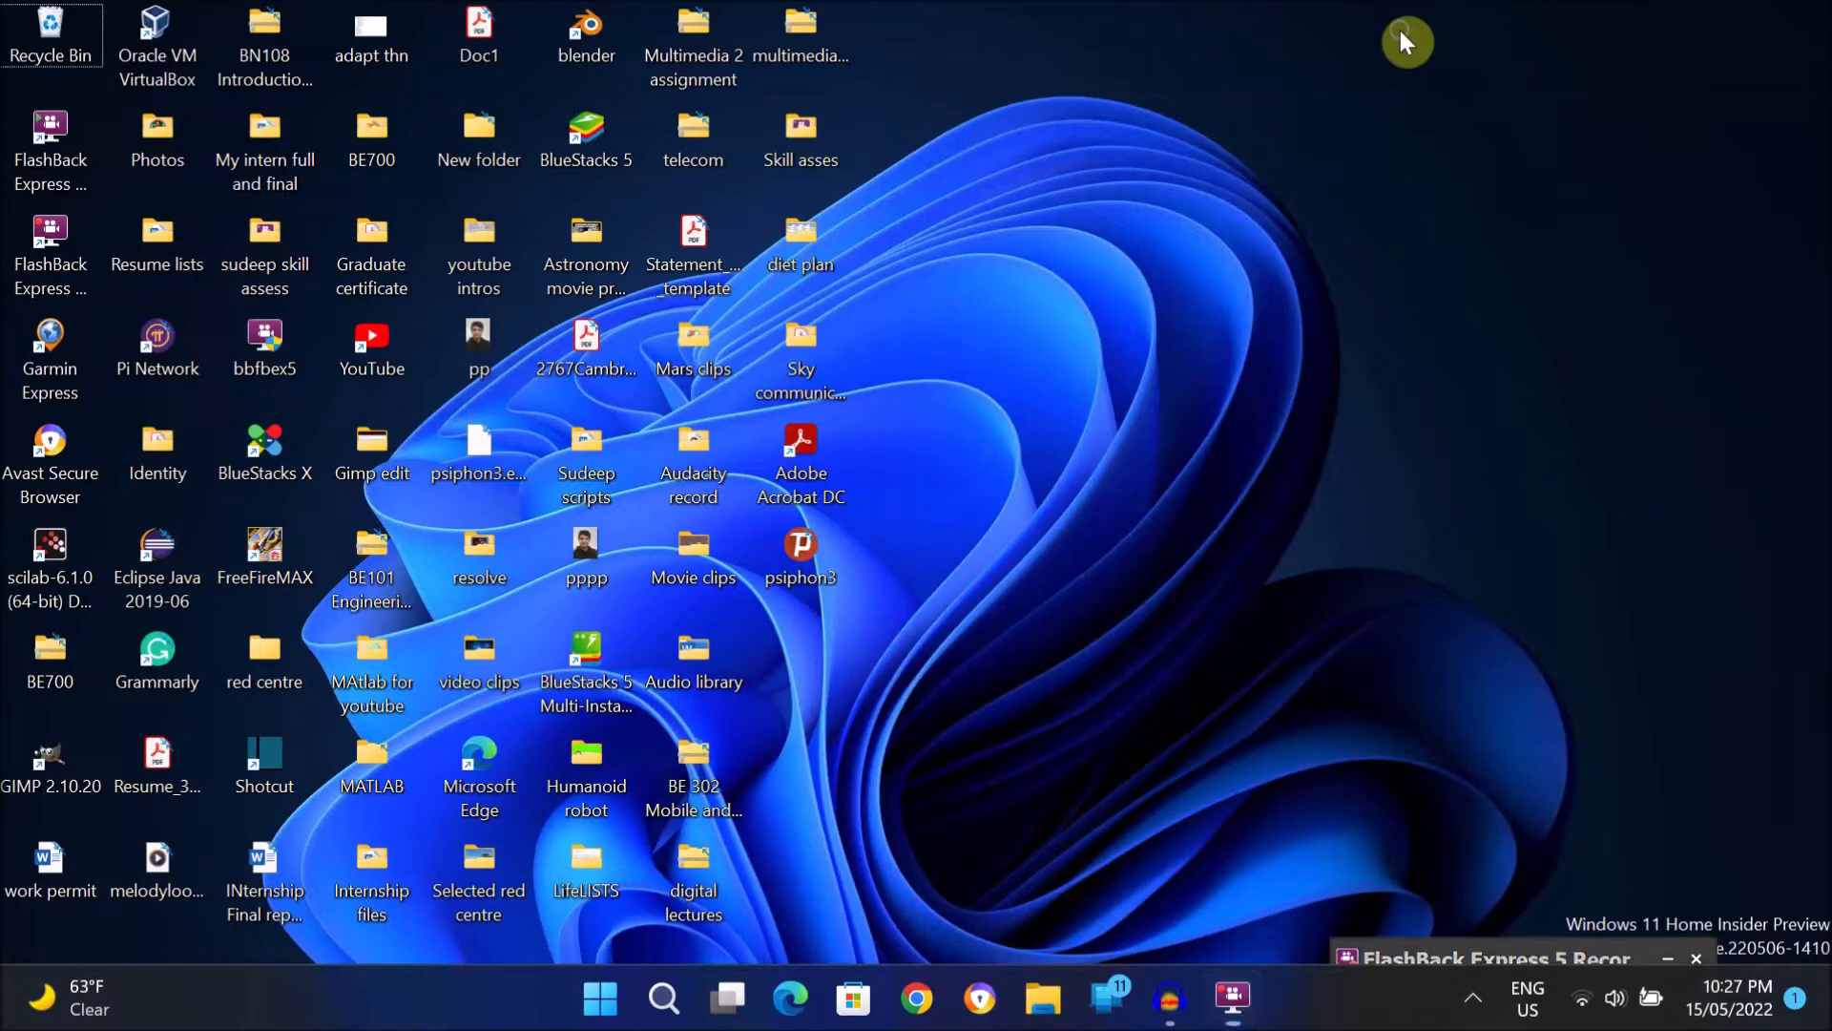
# - Refresh the desktop, then launch Google Chrome from the taskbar
pyautogui.rightClick(1403, 40)
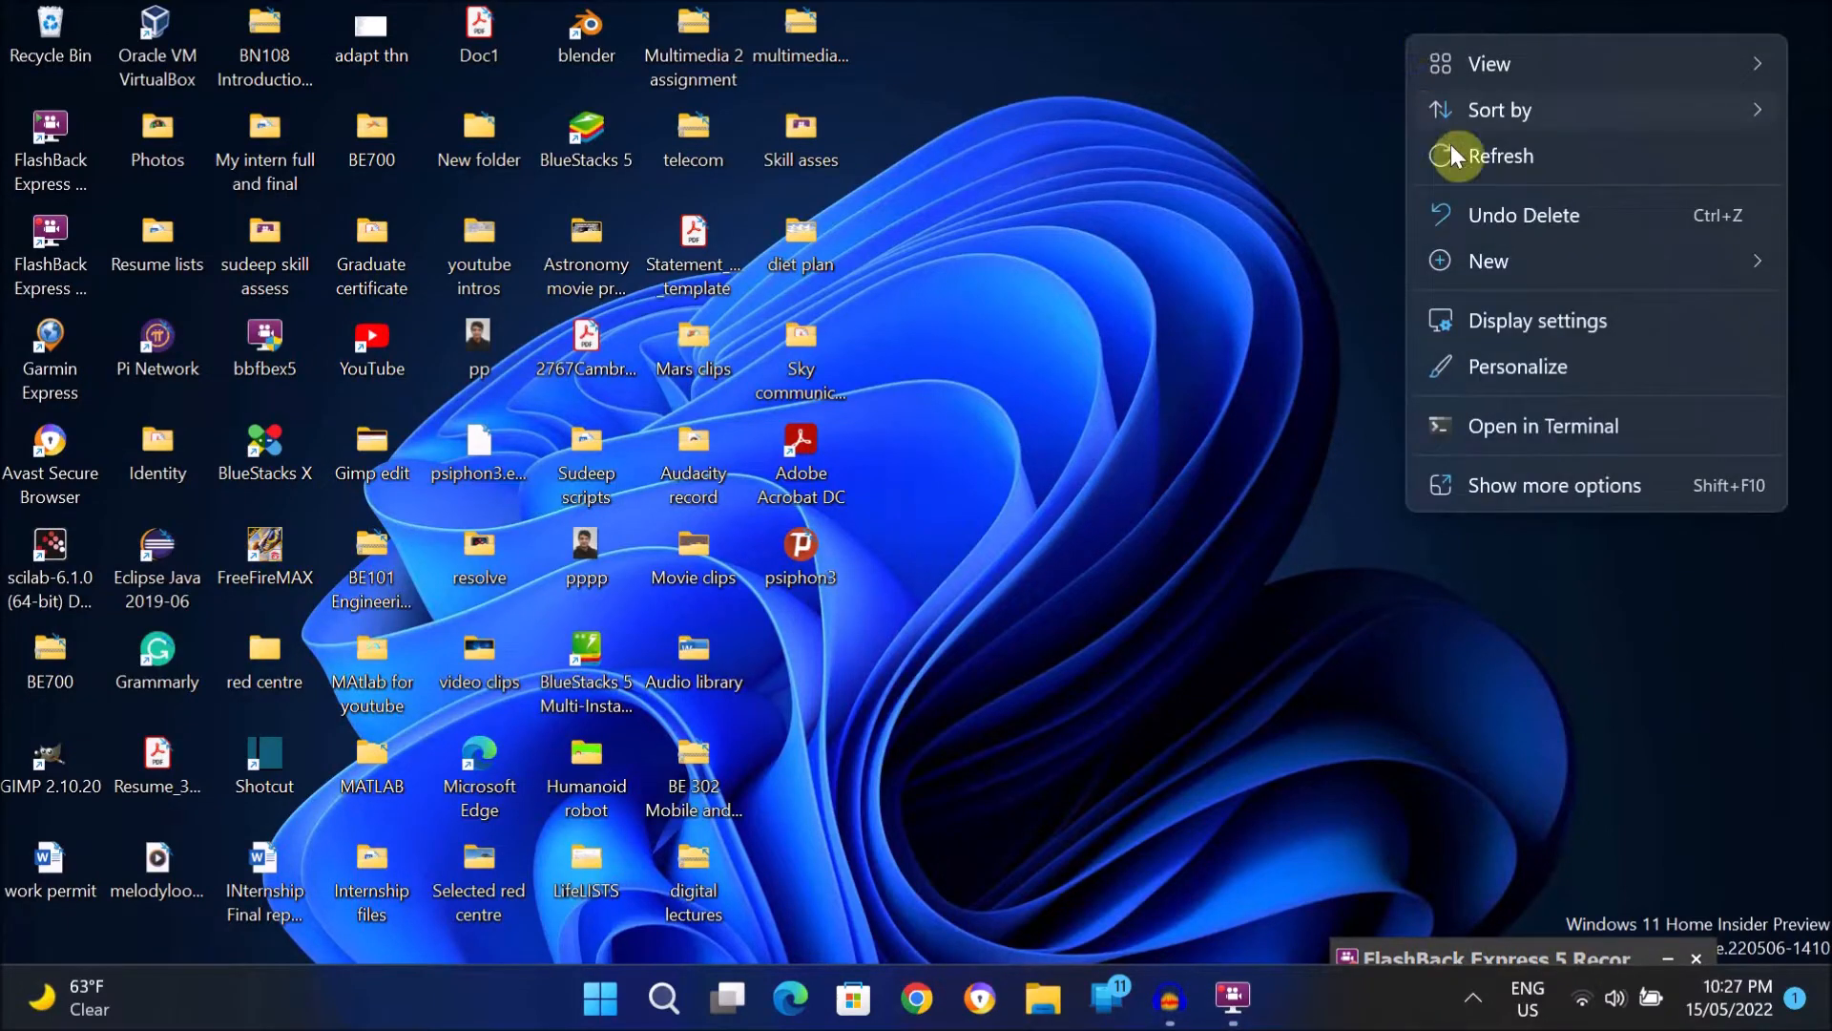
pyautogui.click(1479, 174)
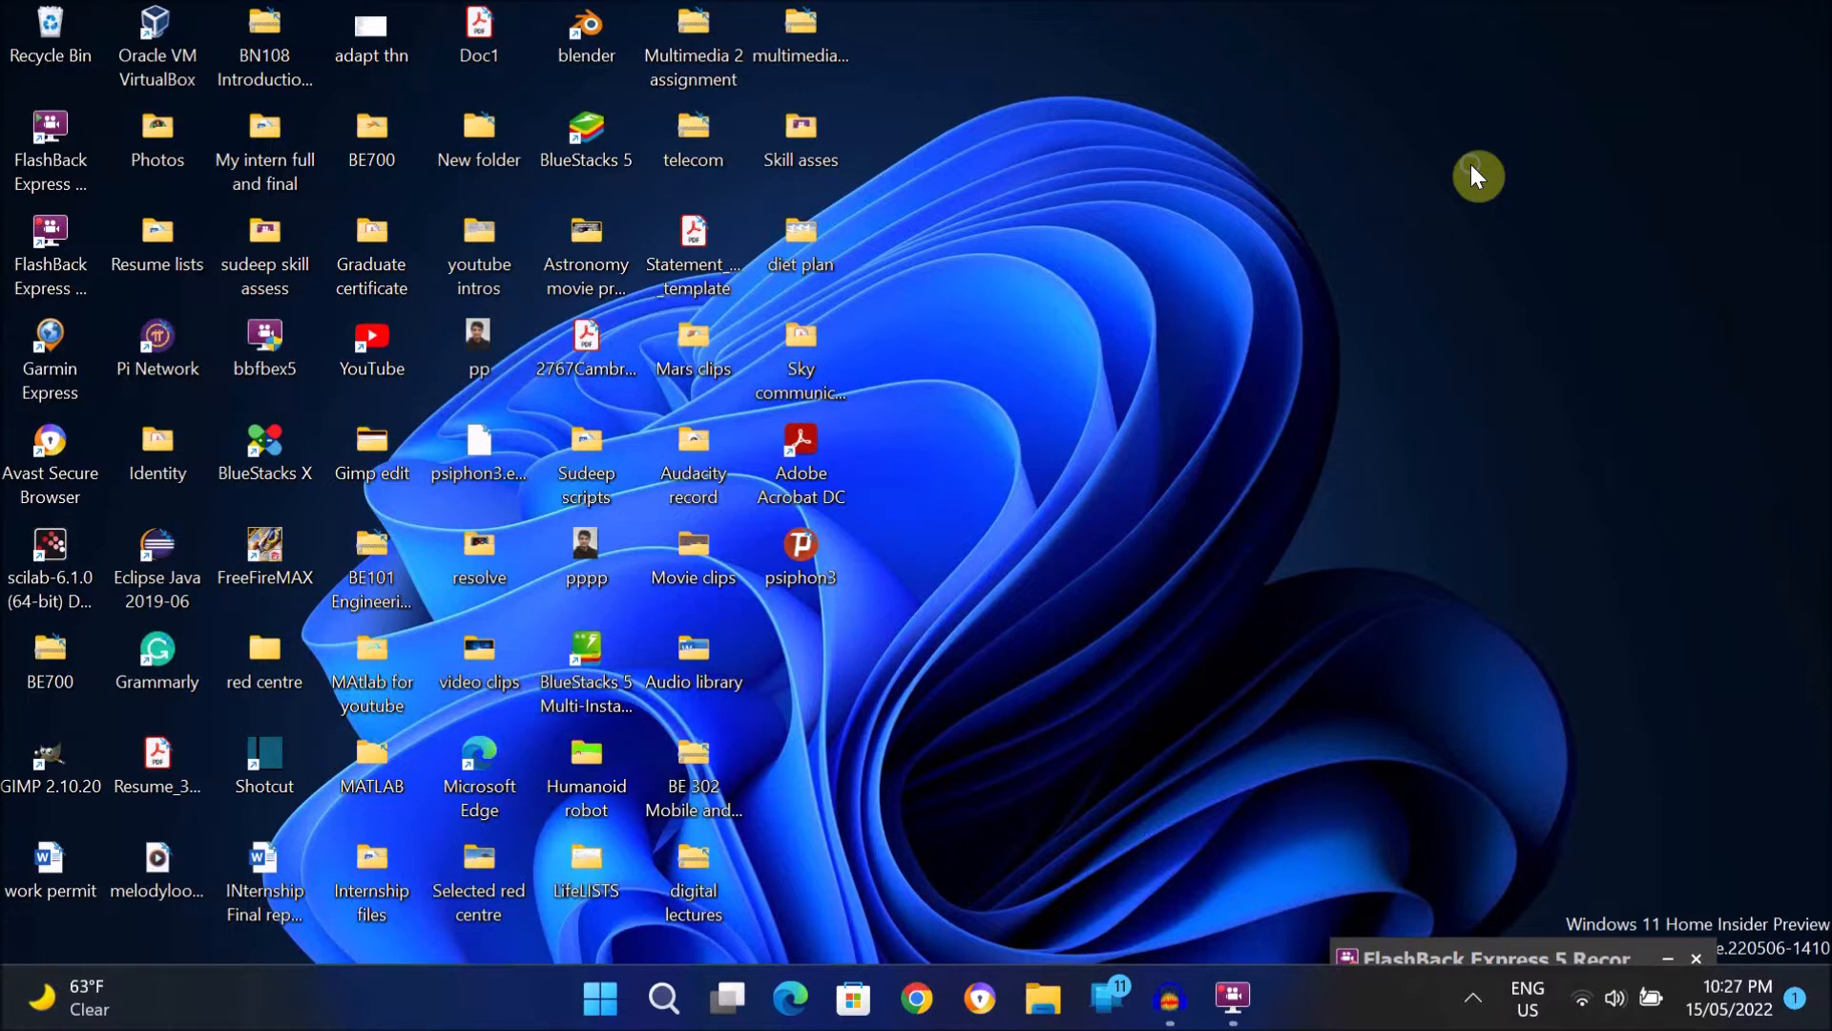
pyautogui.moveTo(1284, 285)
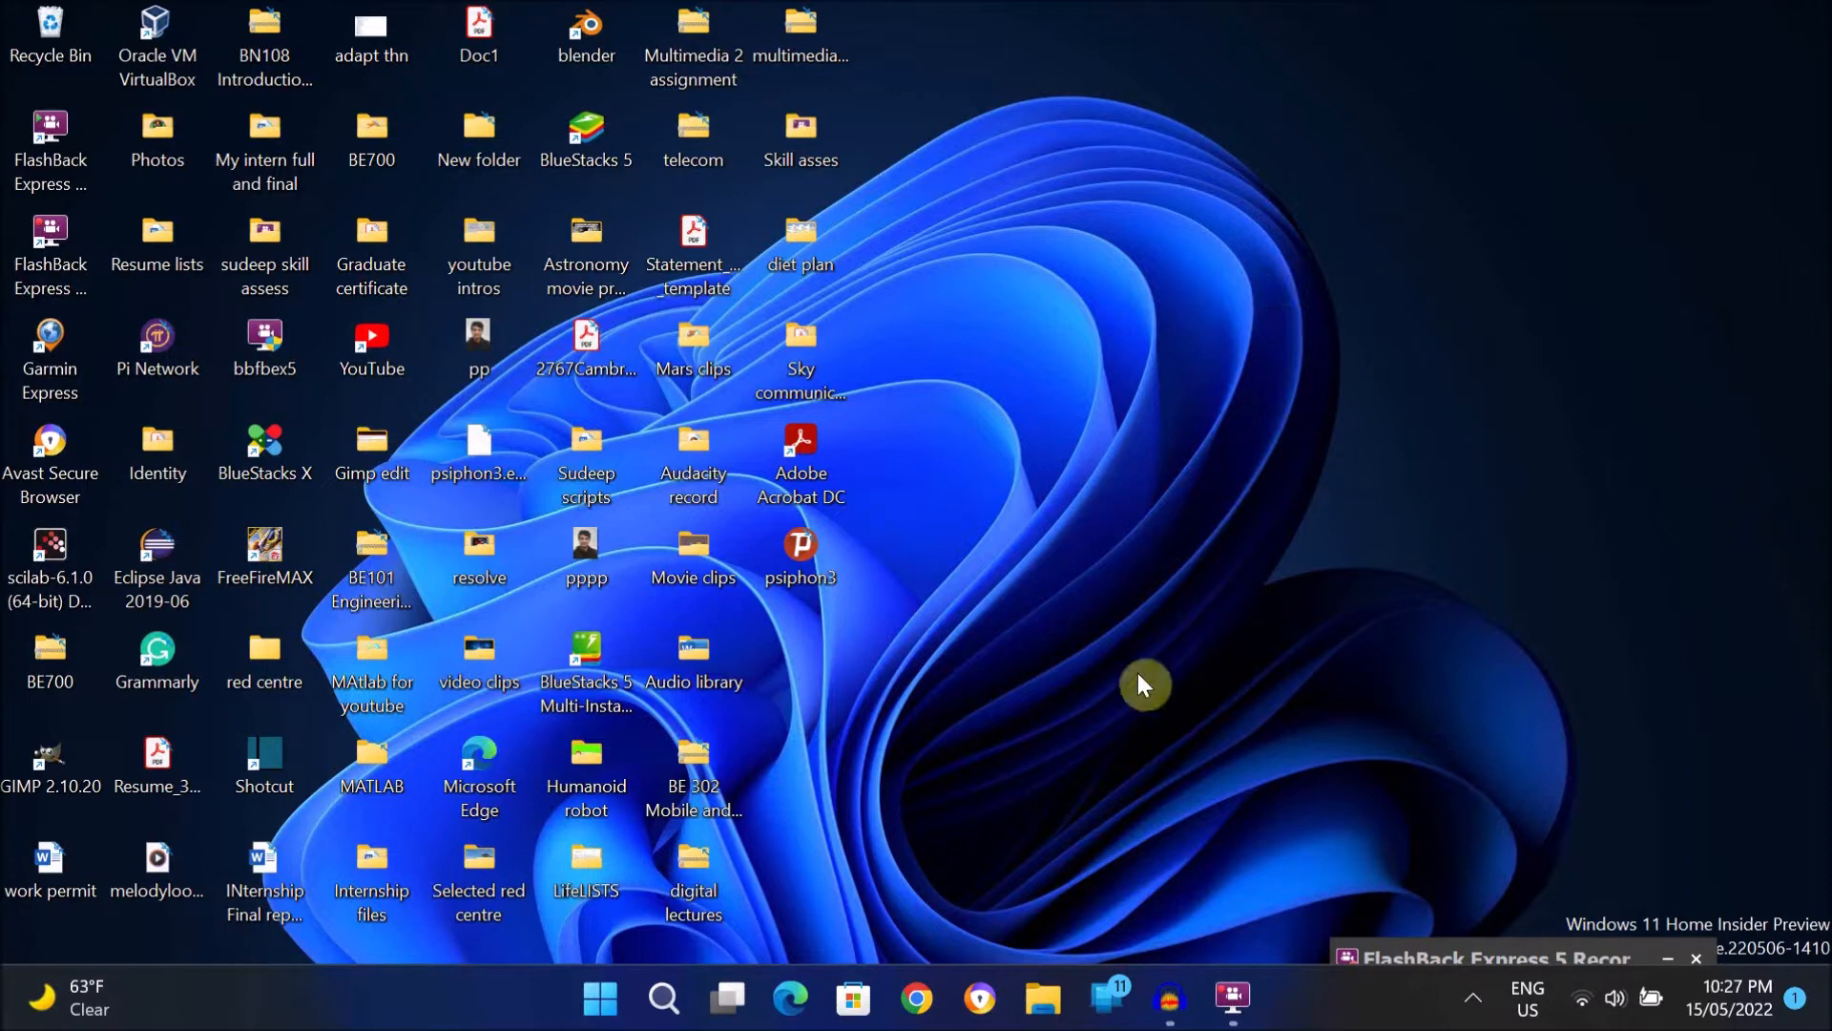
pyautogui.click(663, 997)
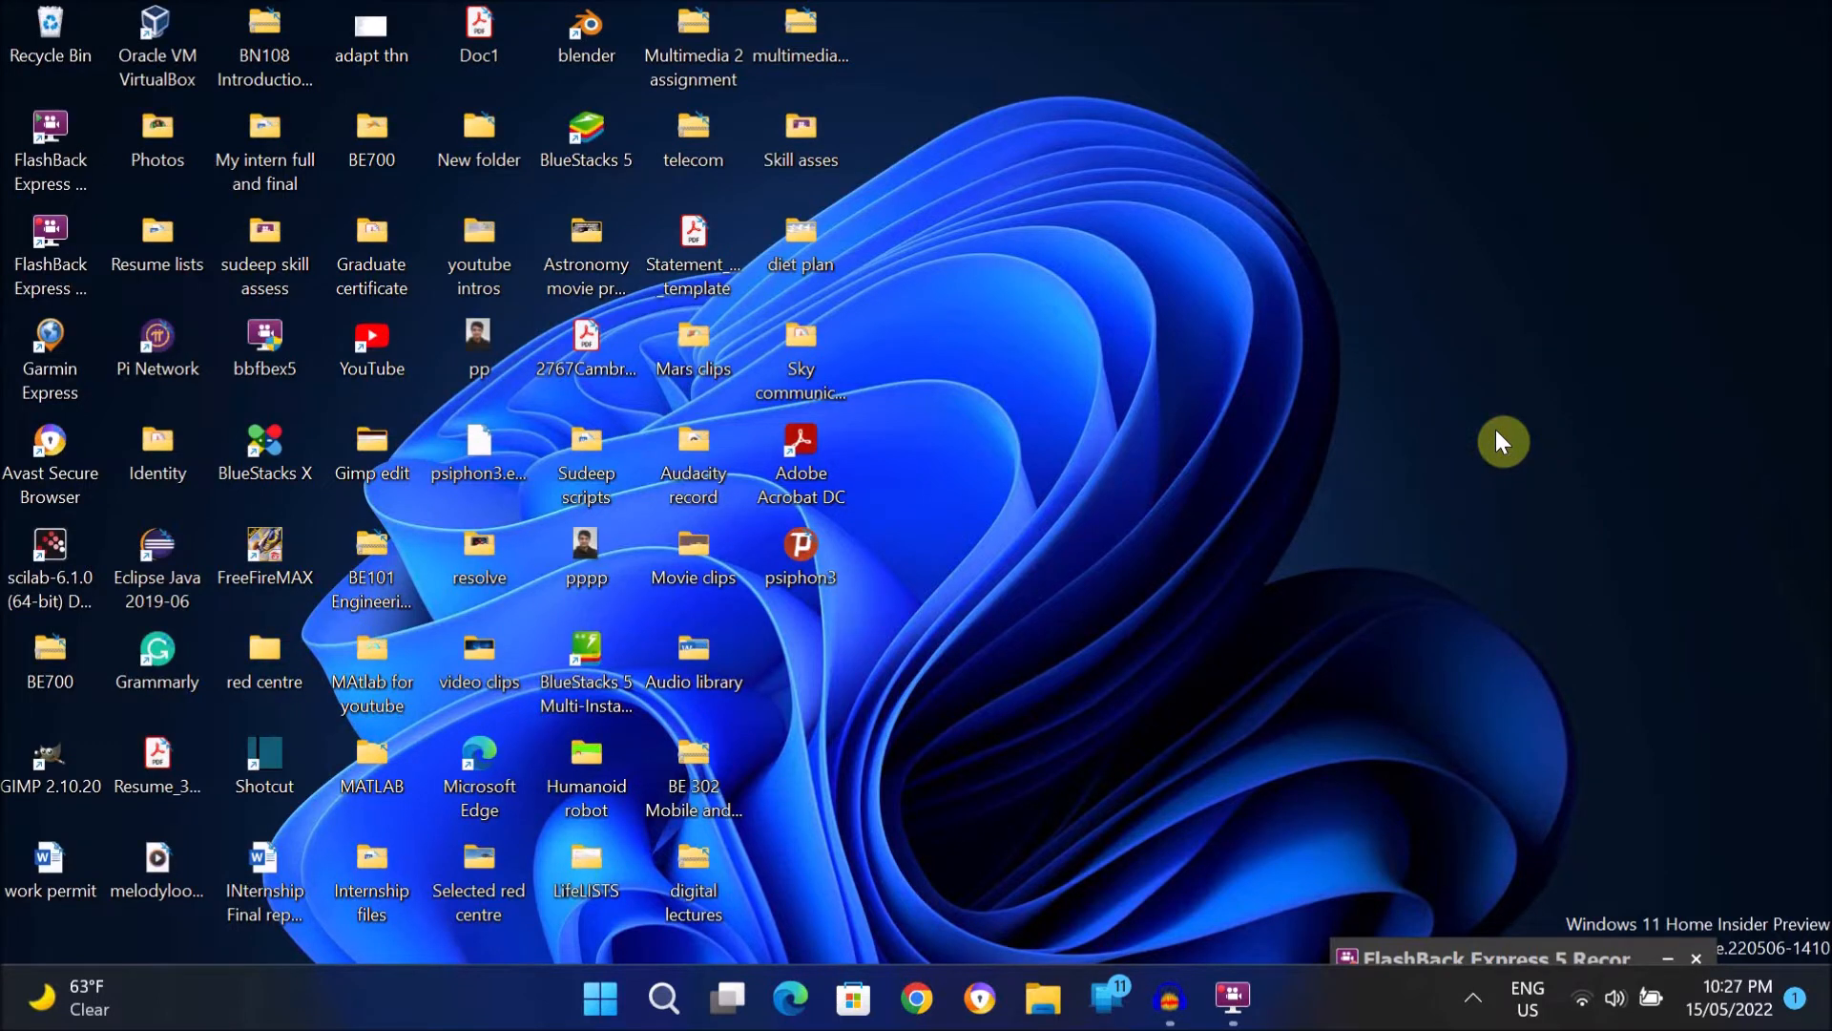
pyautogui.moveTo(1009, 869)
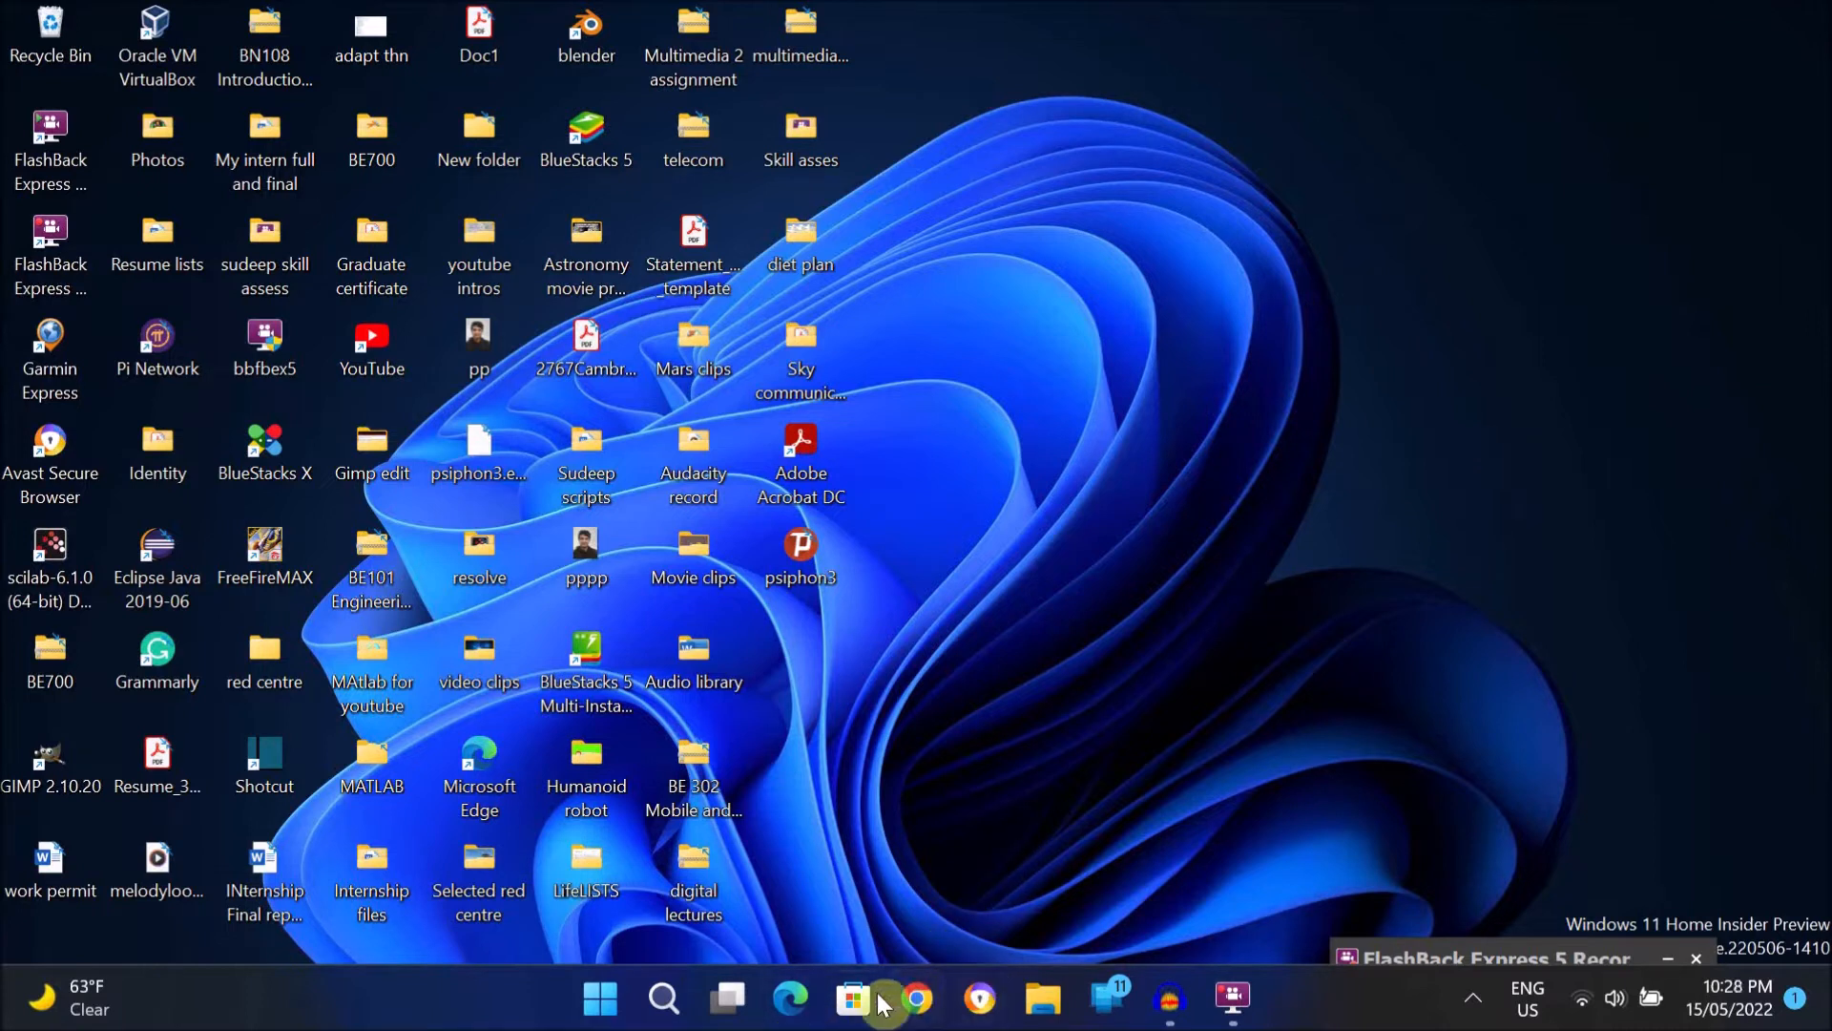
pyautogui.moveTo(909, 1001)
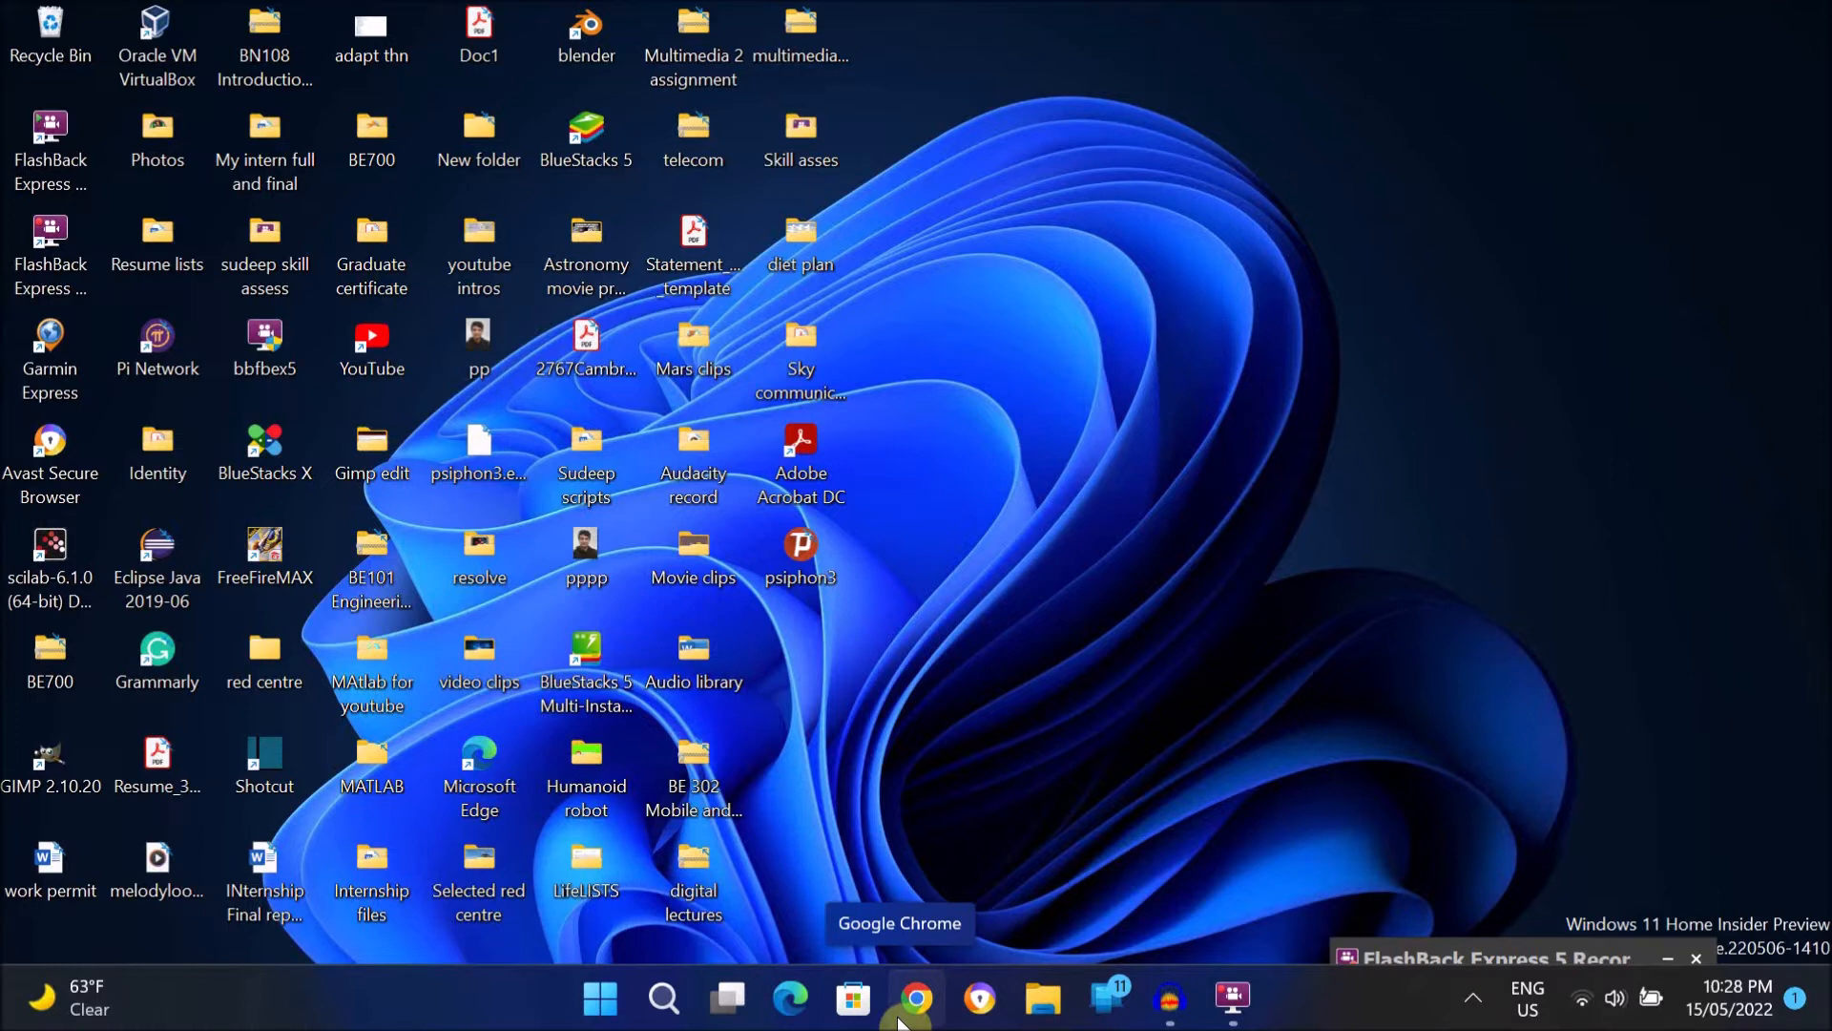
pyautogui.moveTo(1052, 911)
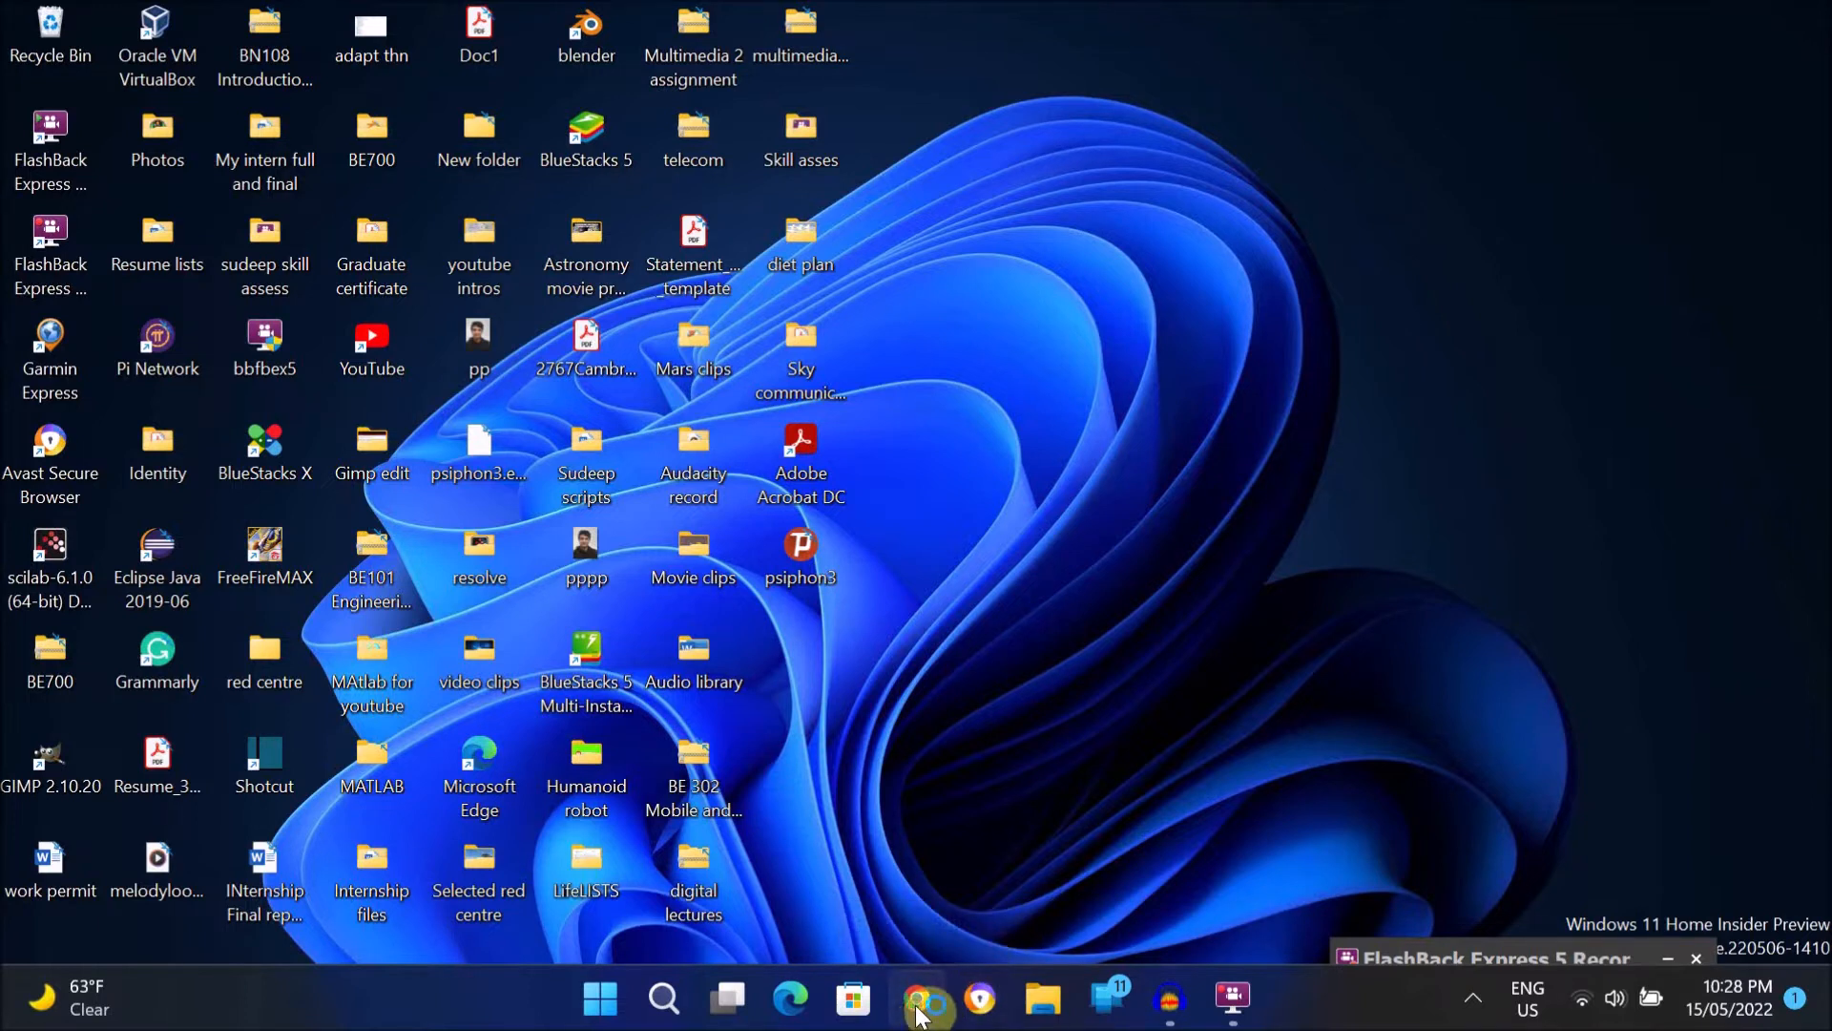
pyautogui.click(907, 998)
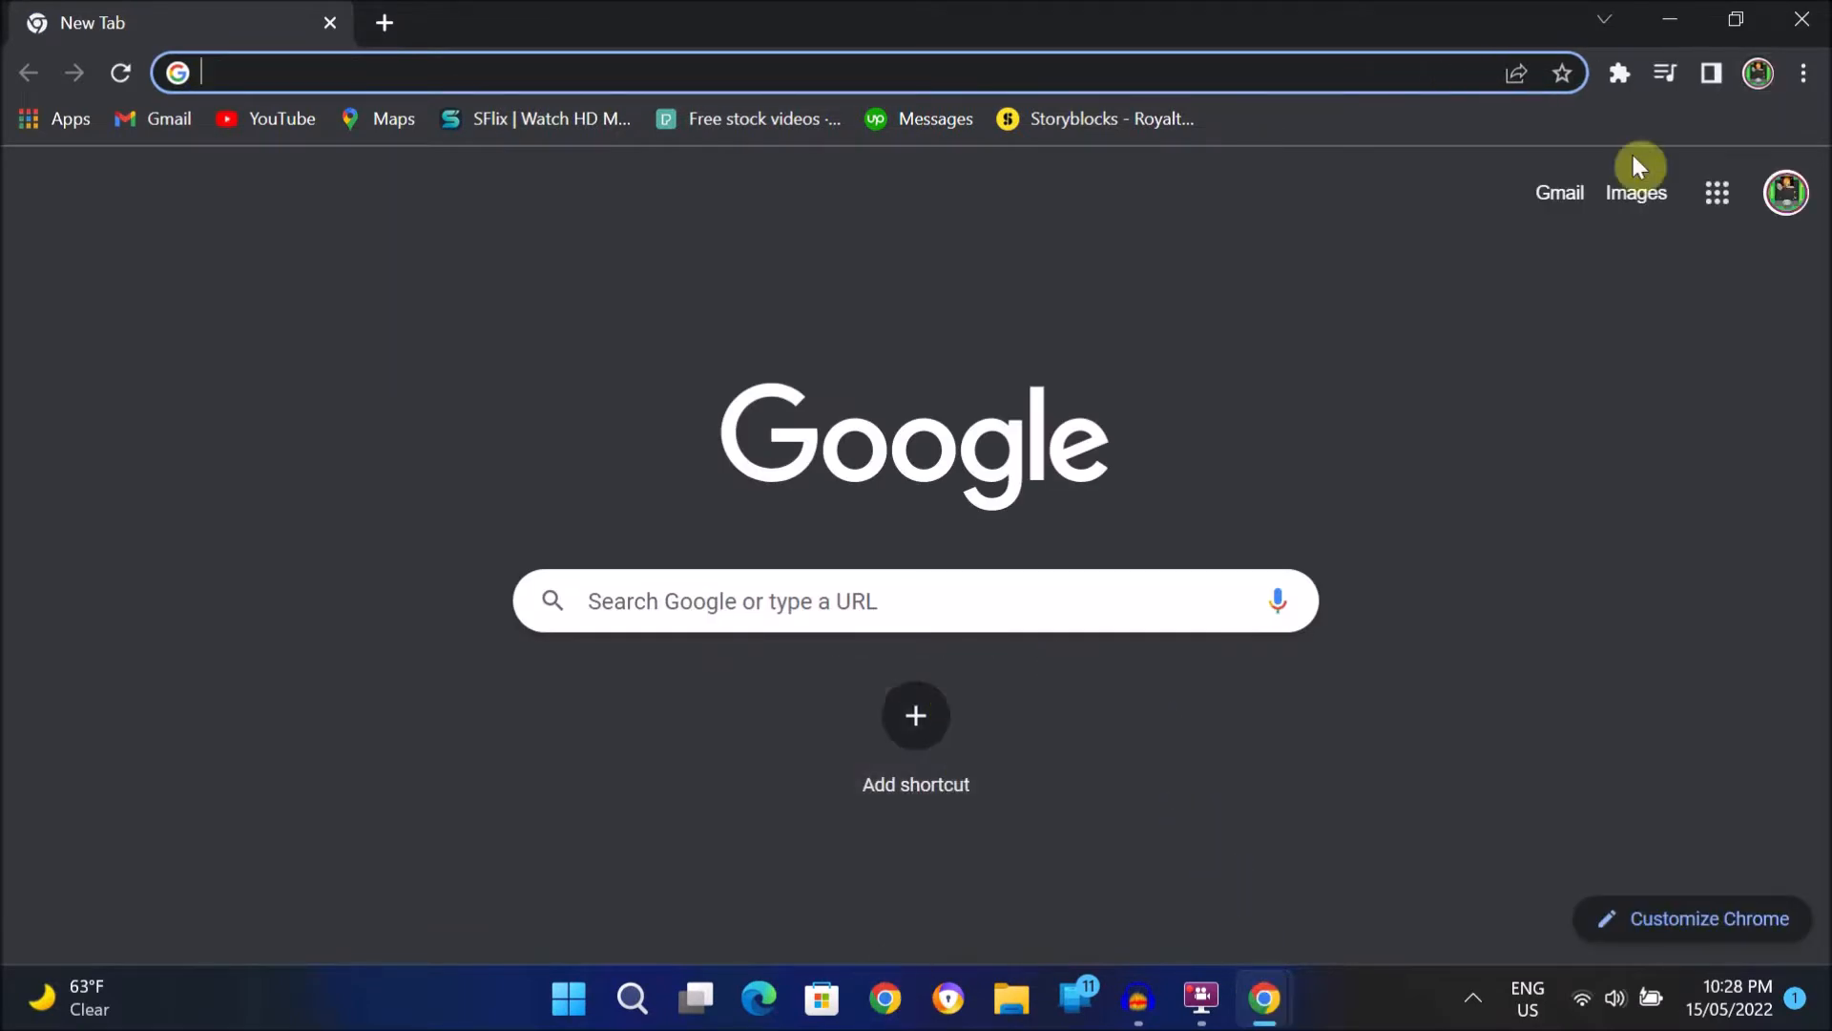
pyautogui.moveTo(1255, 422)
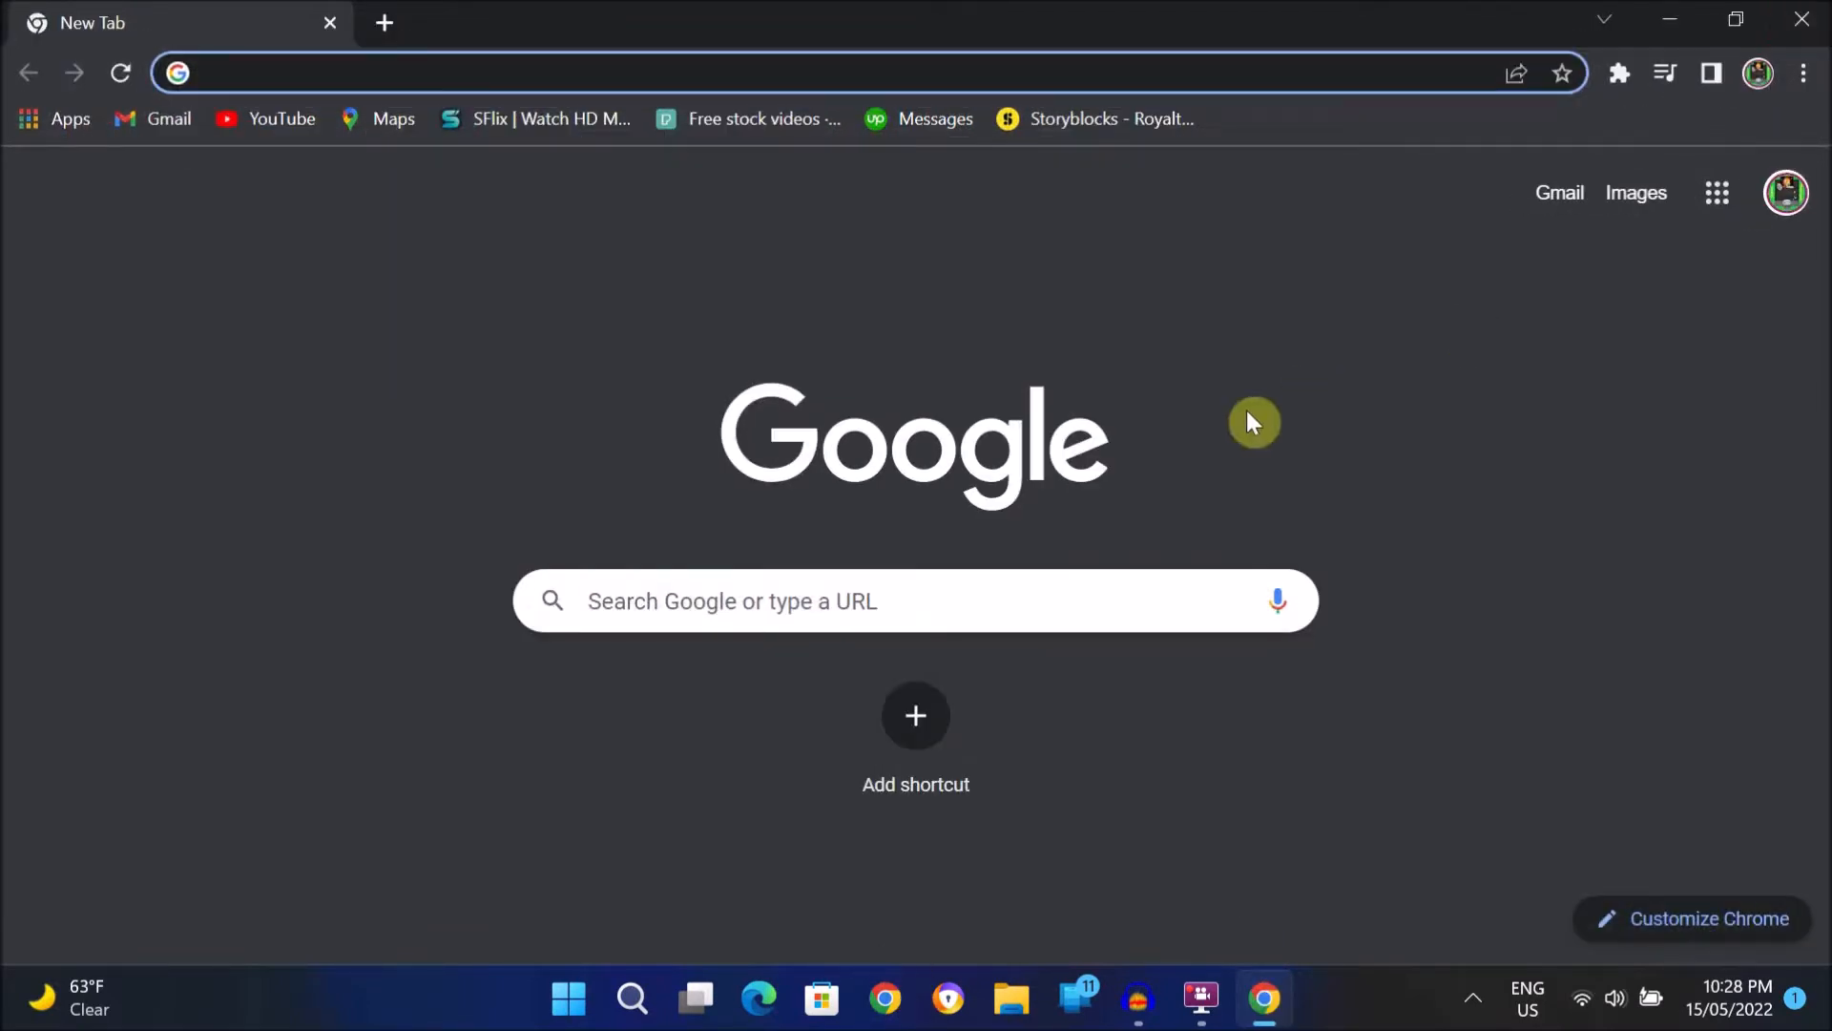
pyautogui.moveTo(1308, 498)
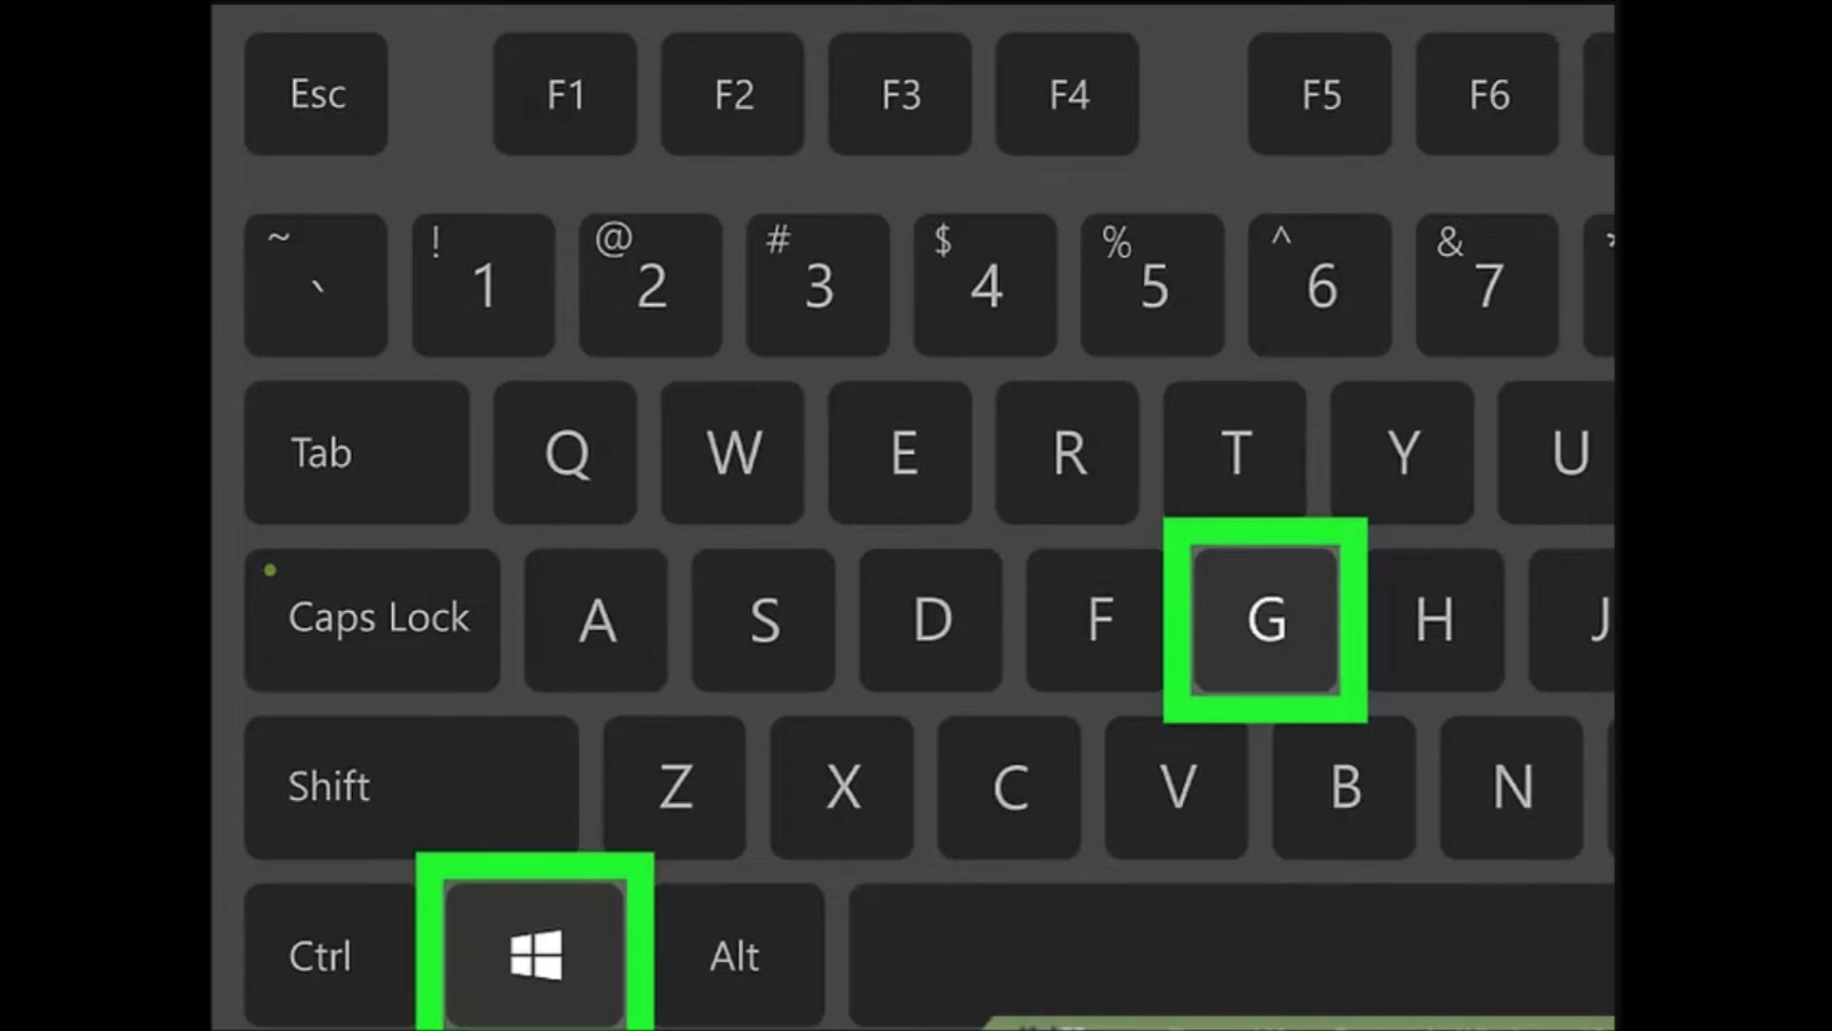
# - Bring up Game Bar with Win+G, show the Capture widget and begin recording the Chrome window
pyautogui.press('Win+G')
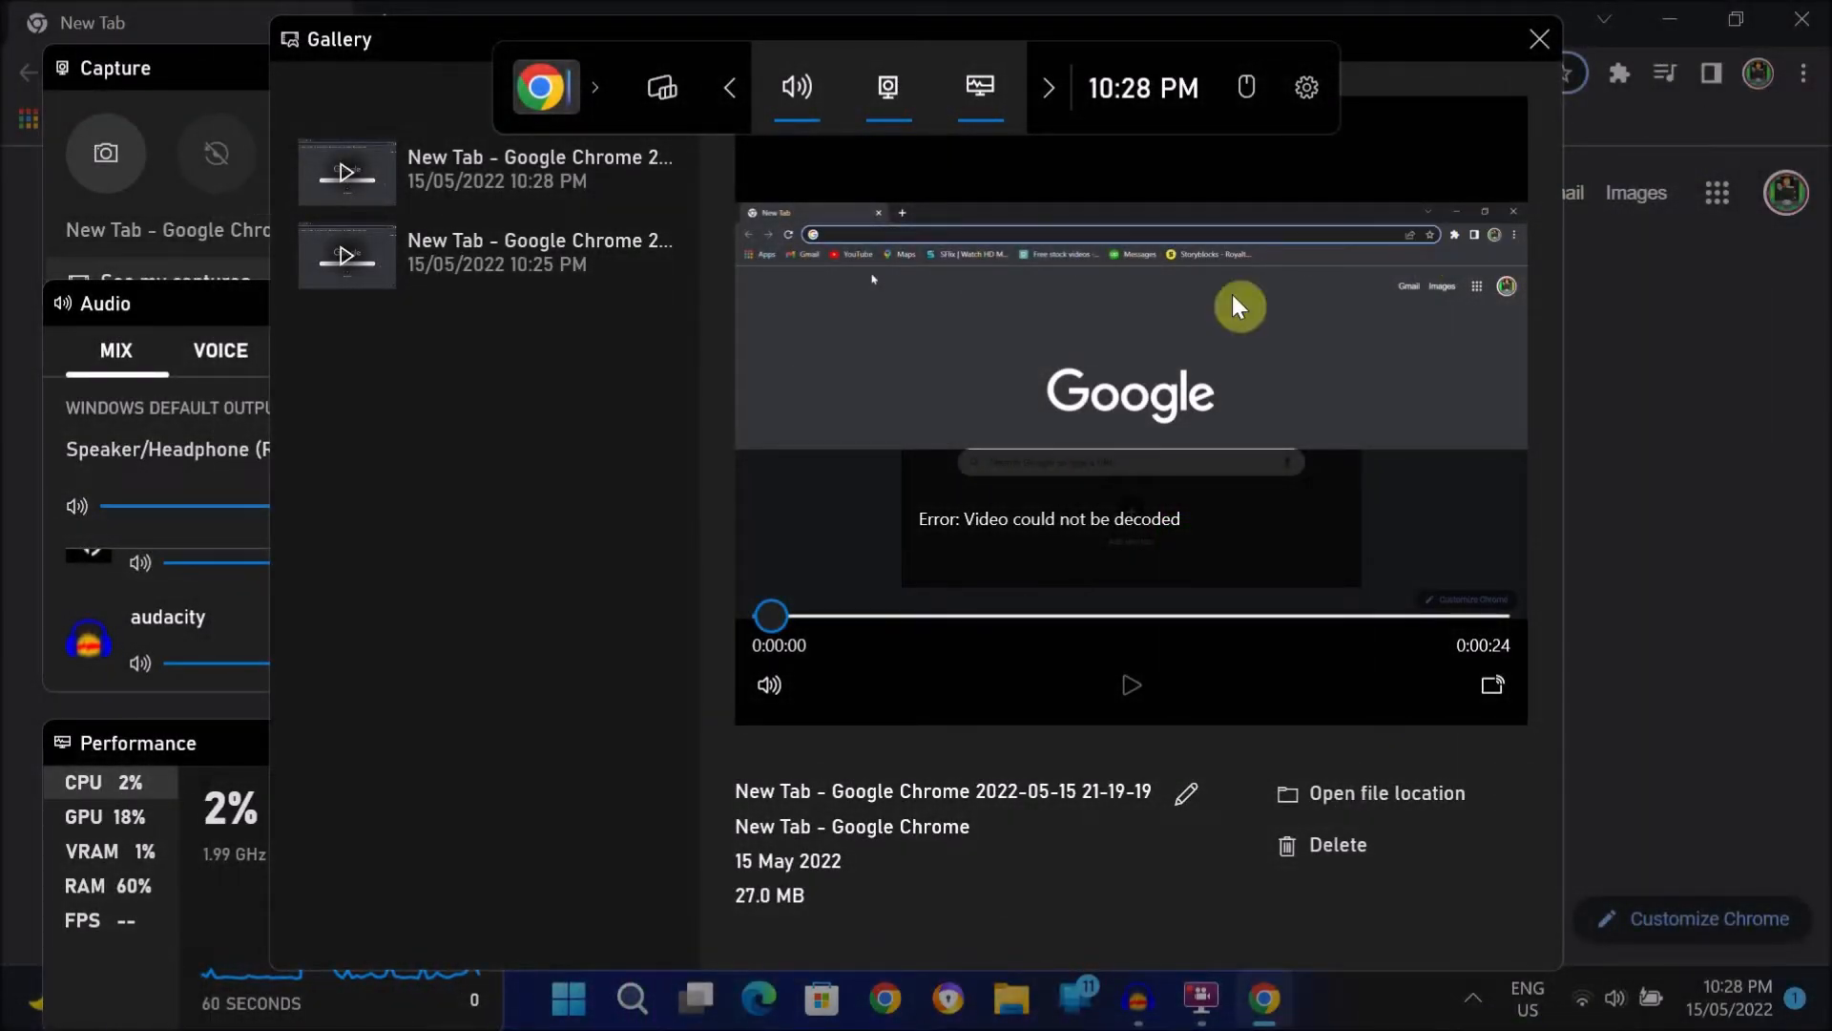
pyautogui.moveTo(501, 439)
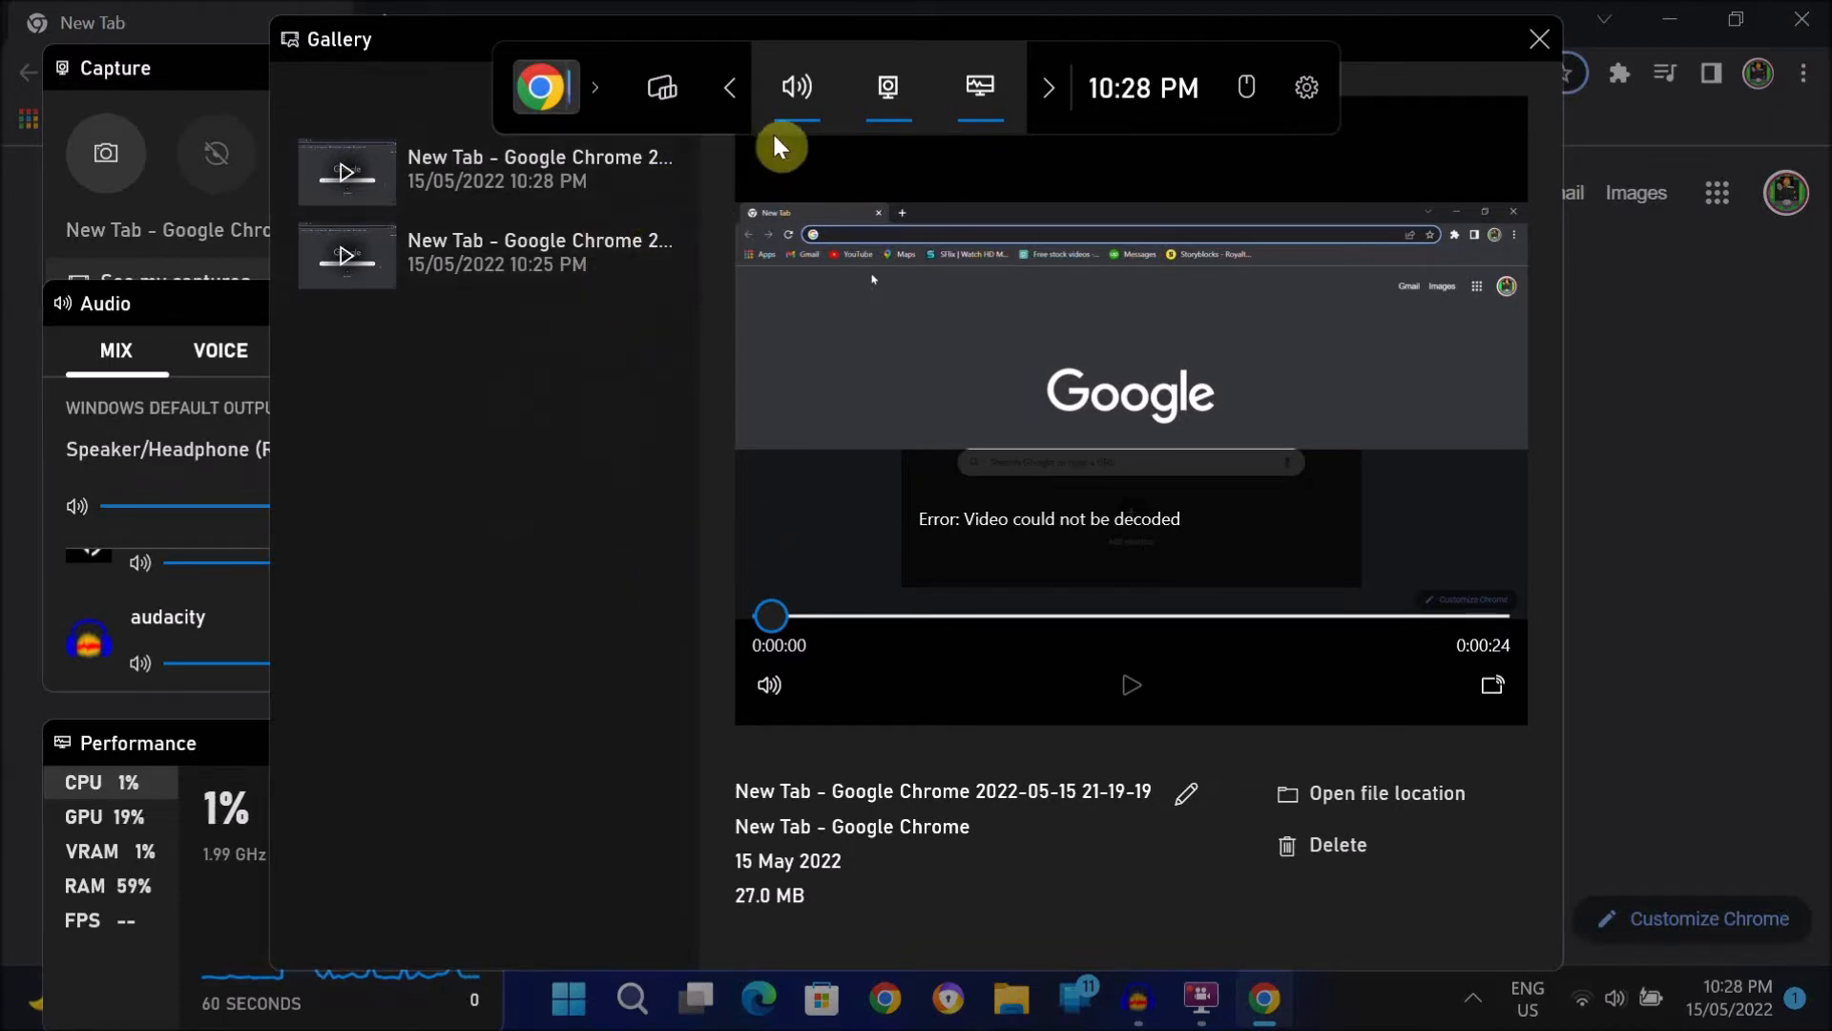
pyautogui.moveTo(886, 88)
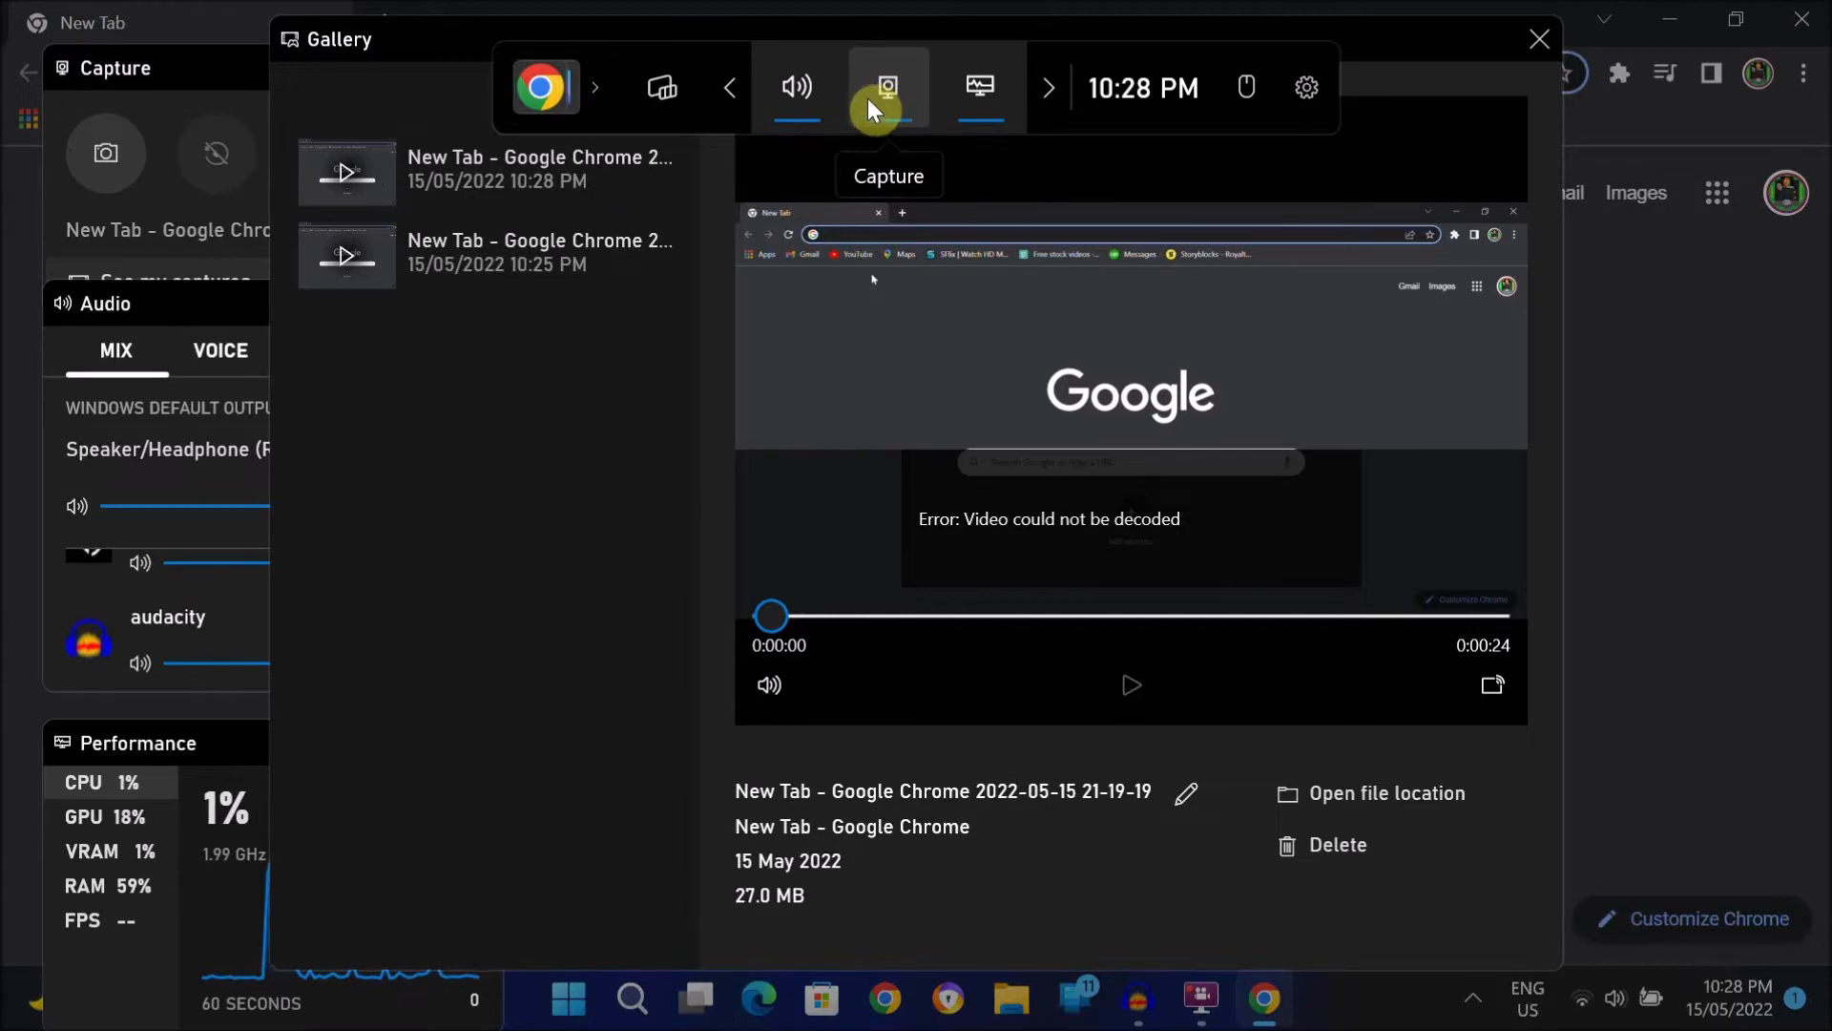
pyautogui.click(887, 88)
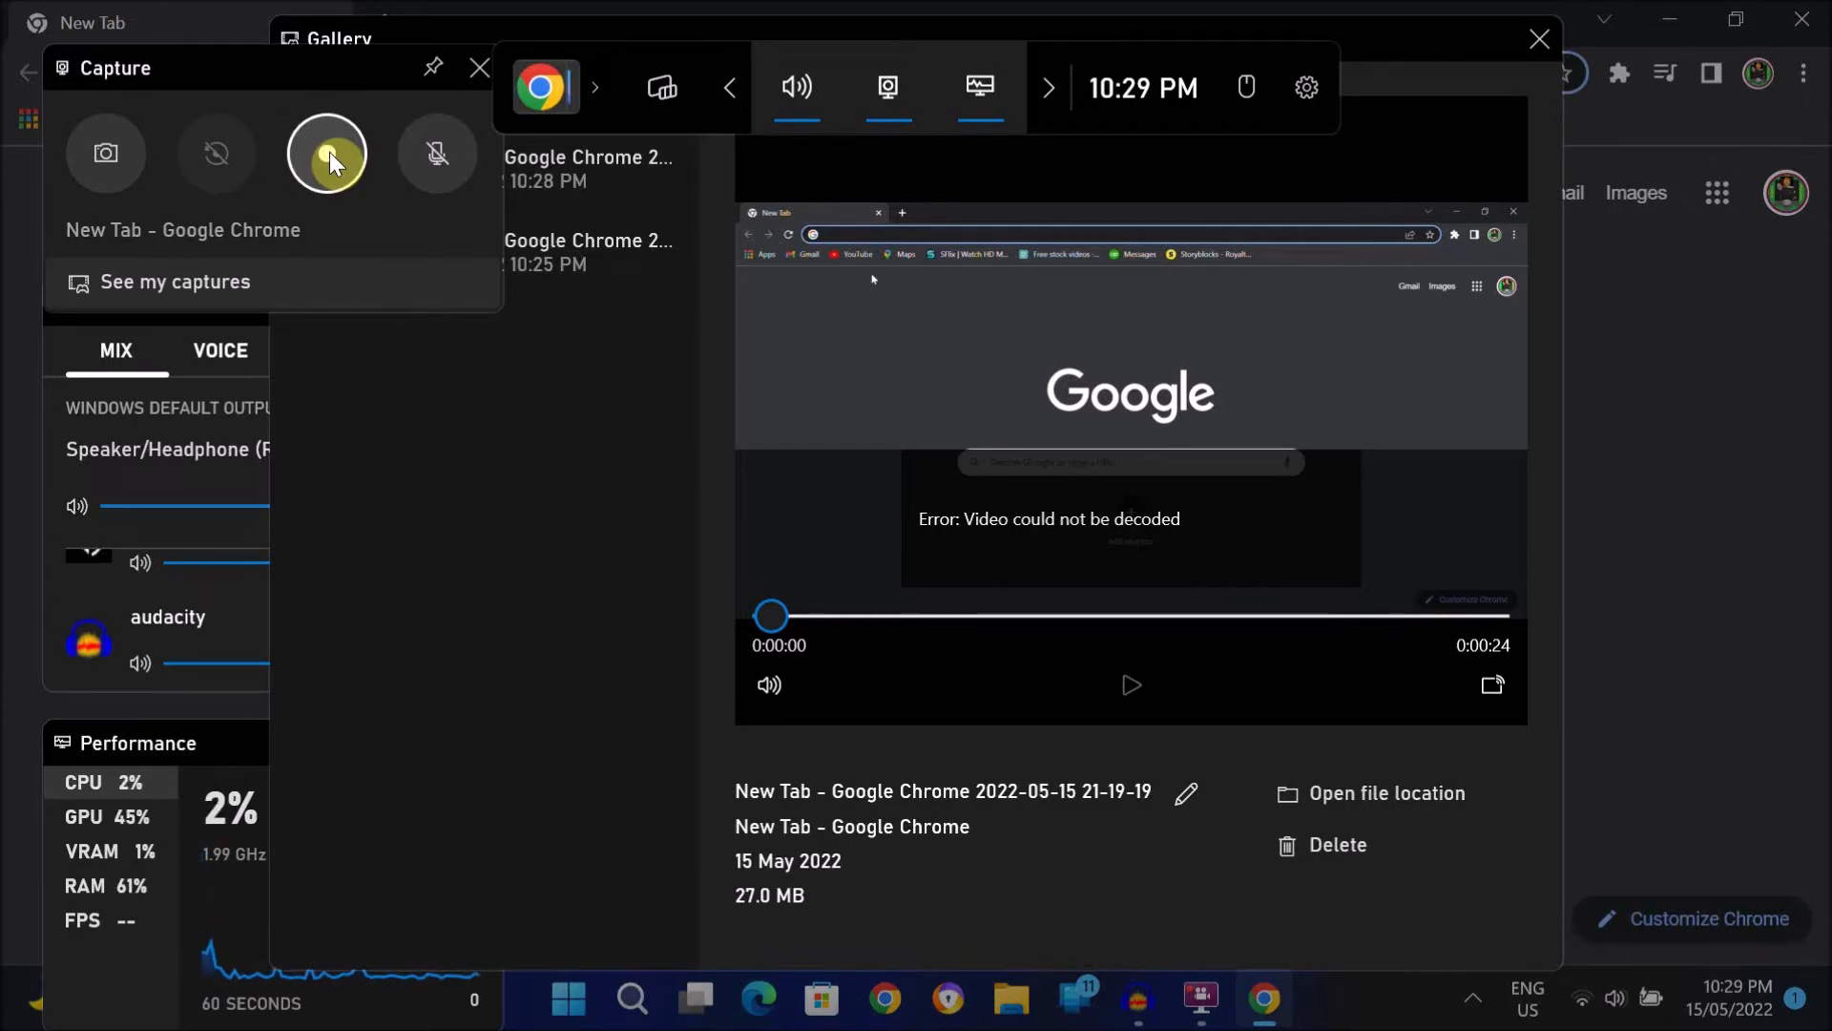
pyautogui.click(326, 154)
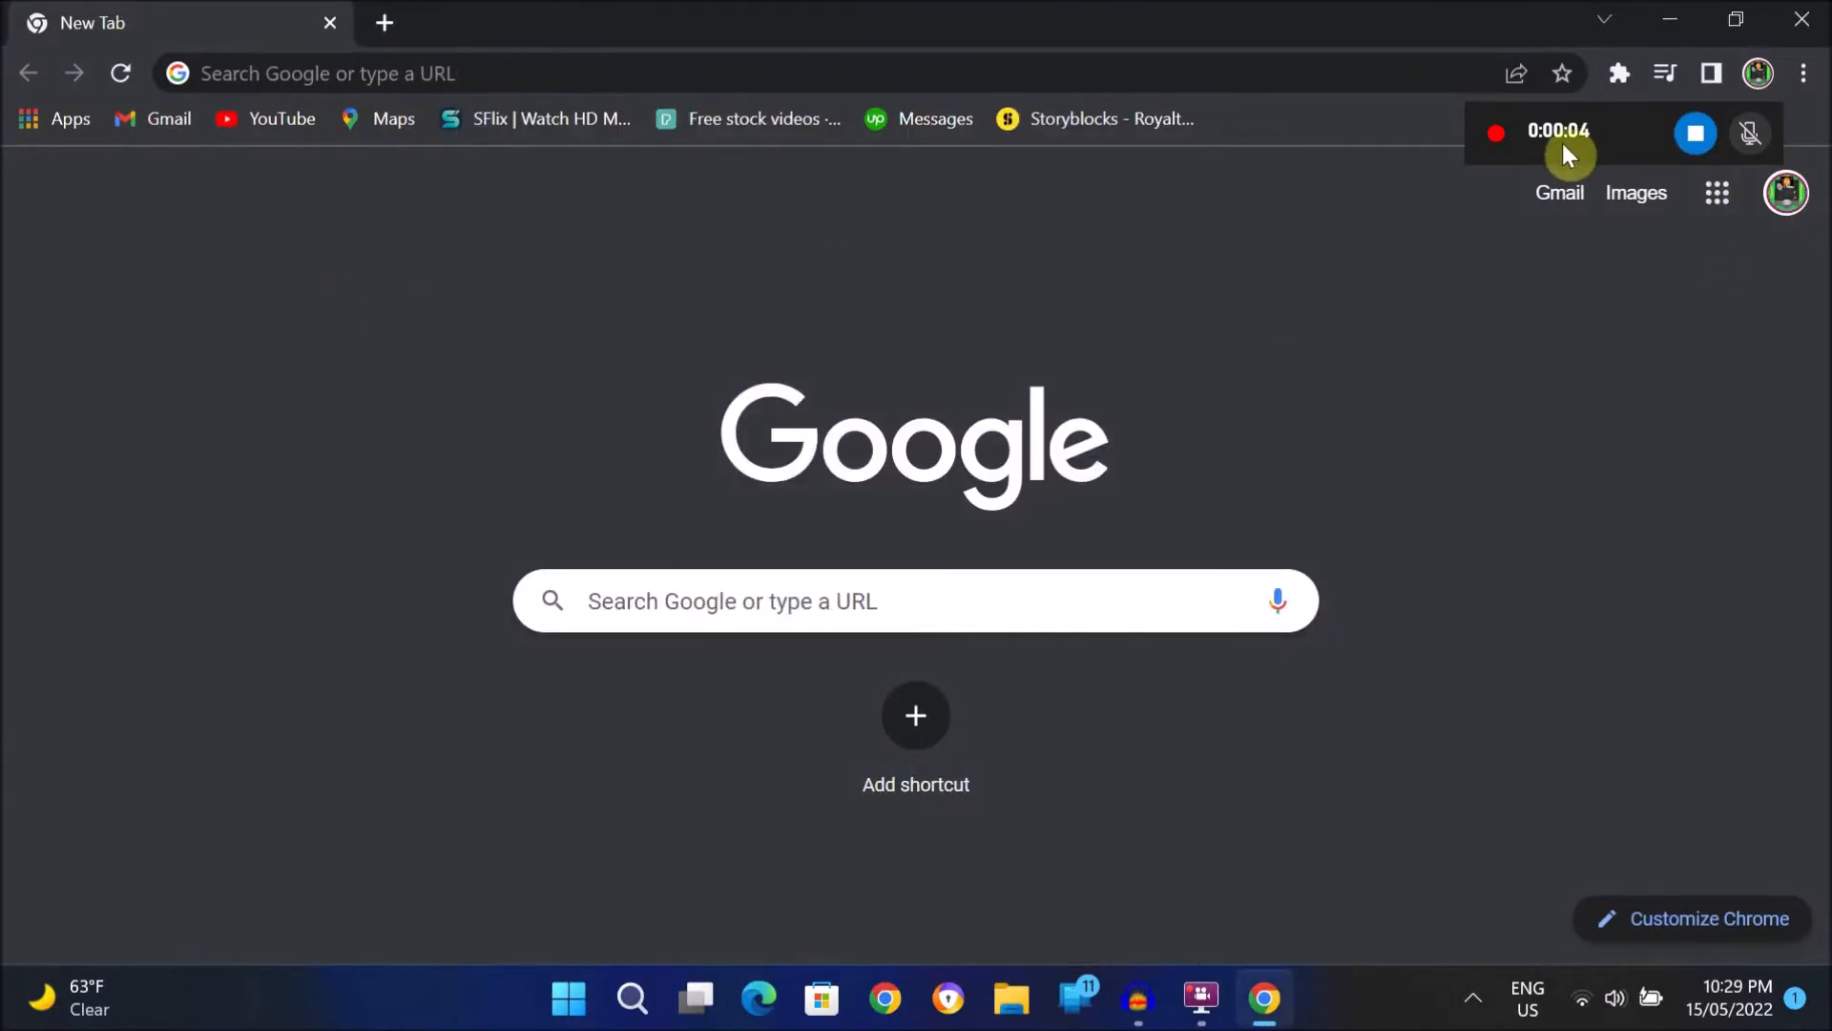
pyautogui.moveTo(1516, 376)
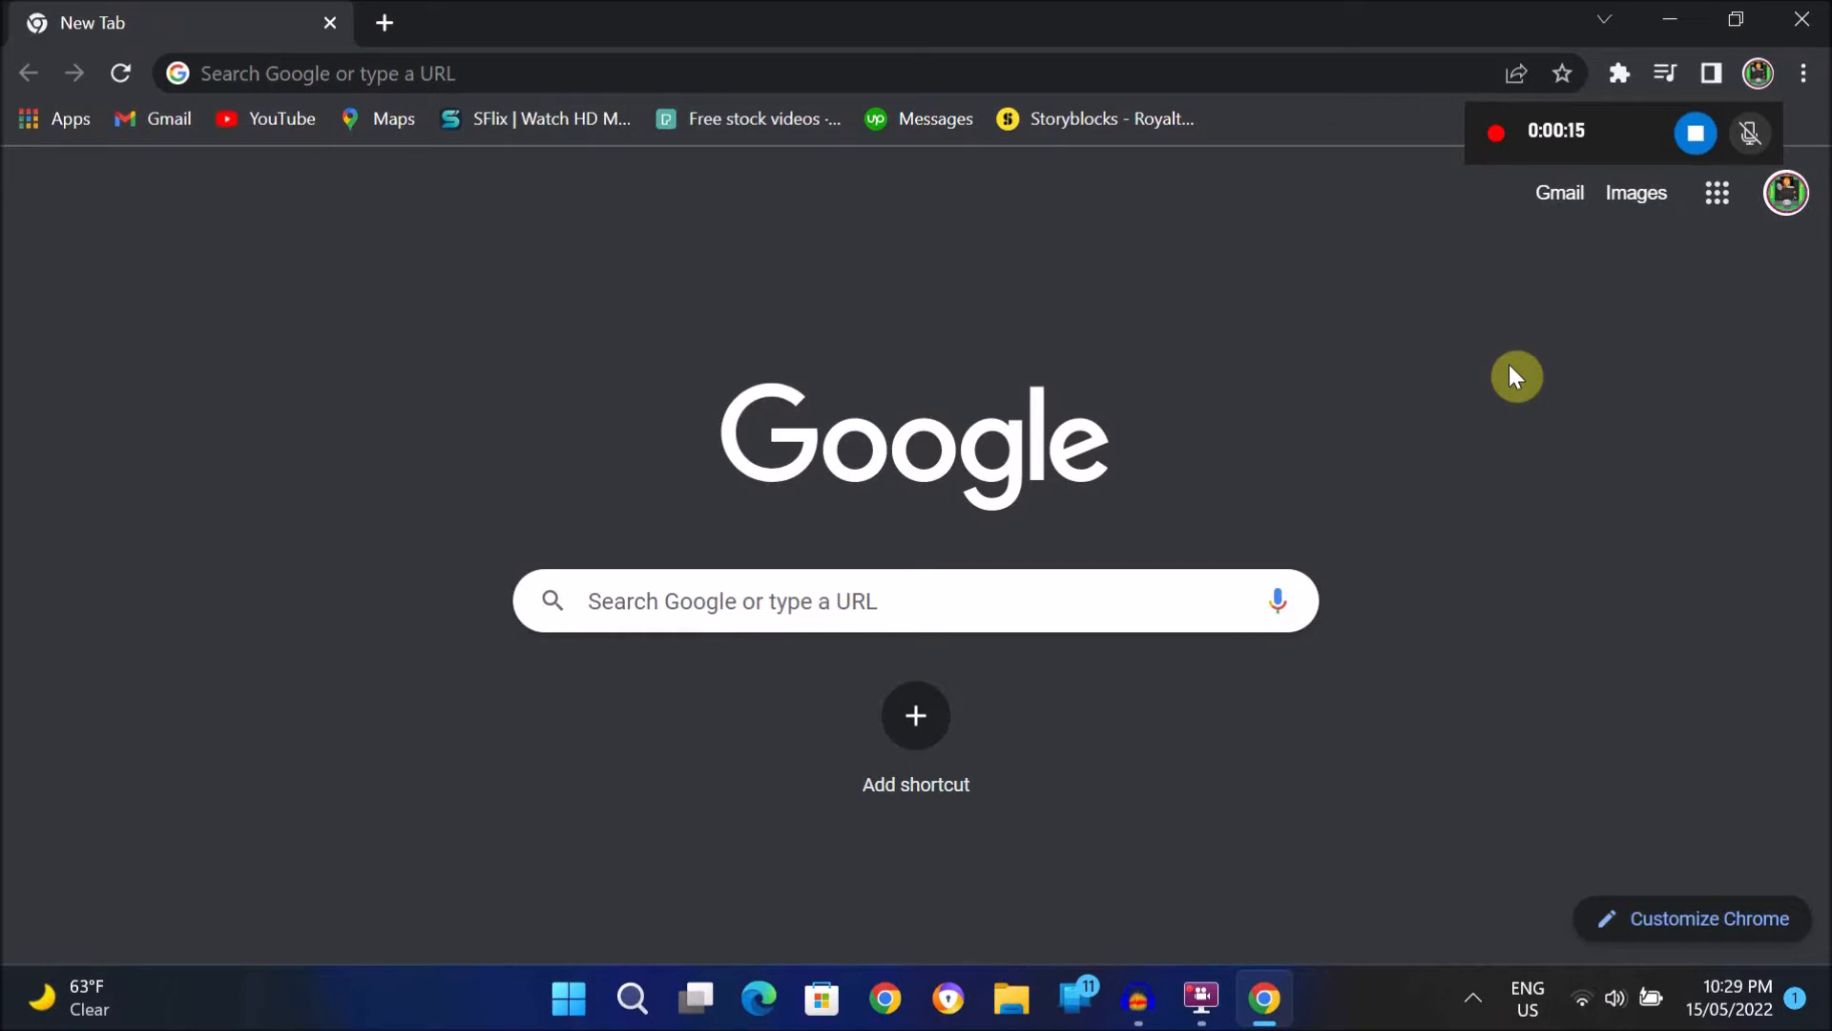
pyautogui.moveTo(1750, 133)
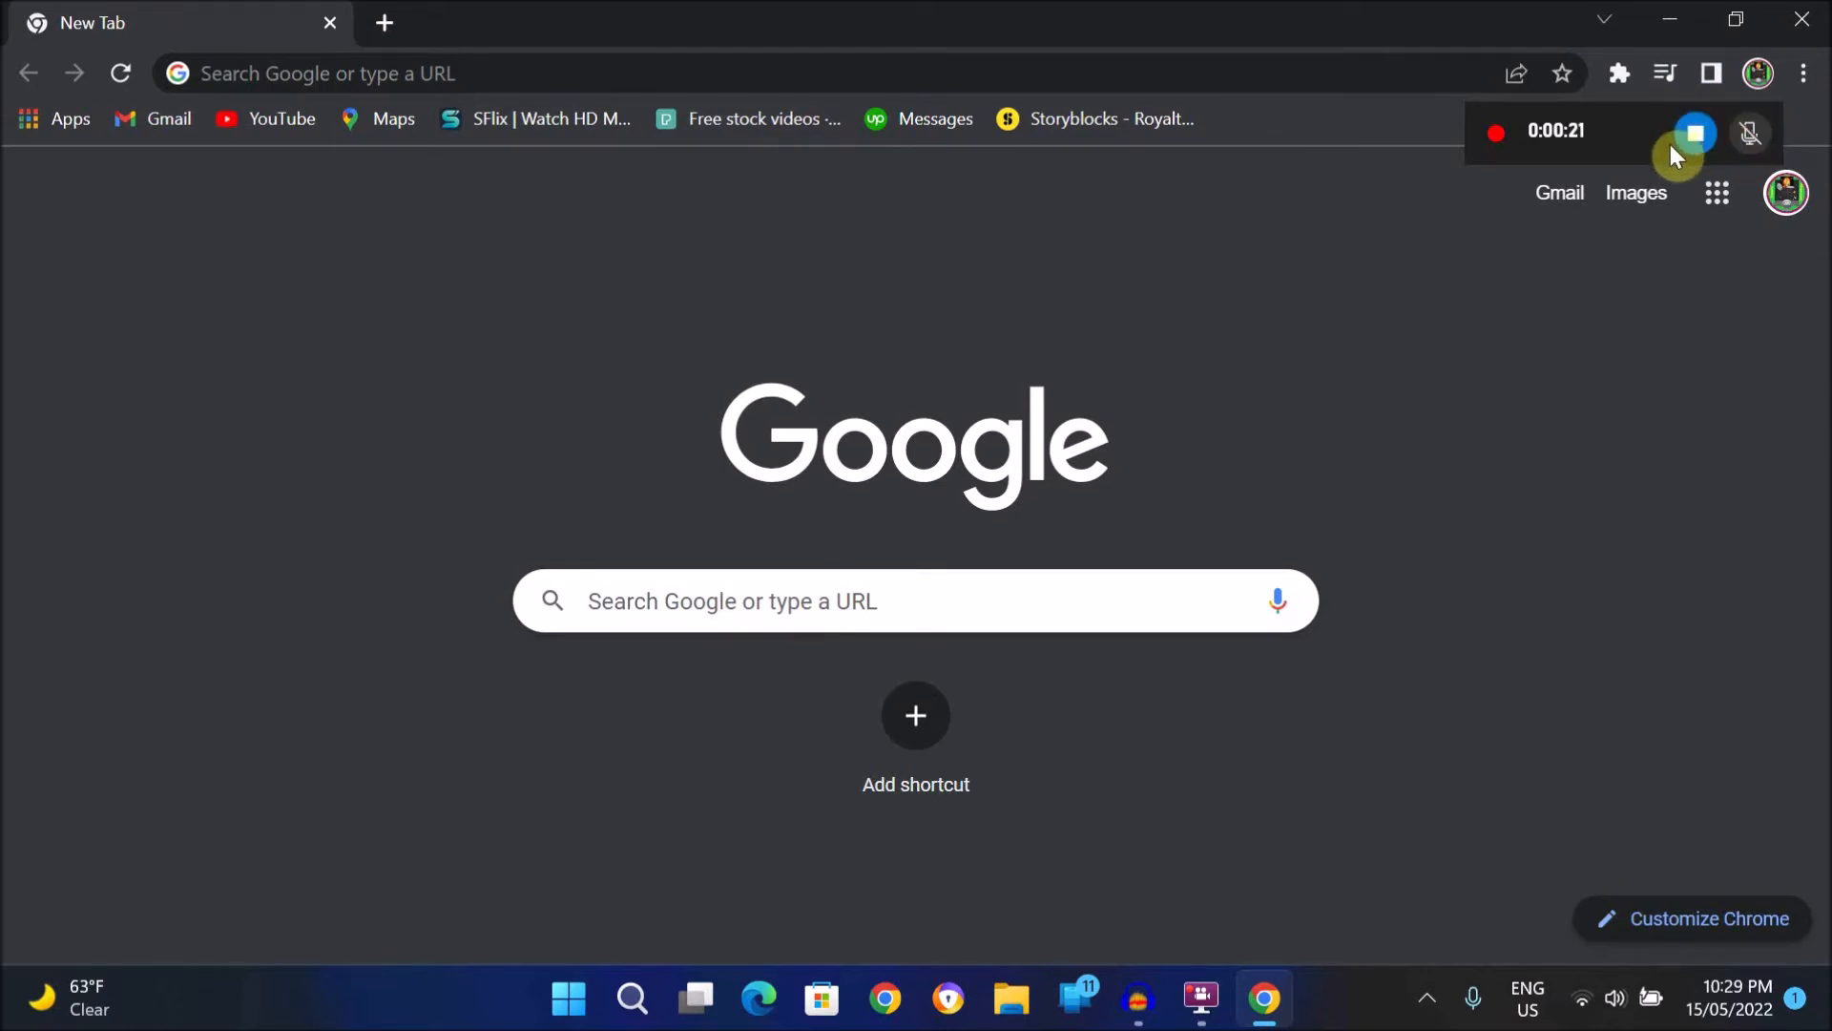
pyautogui.moveTo(1697, 140)
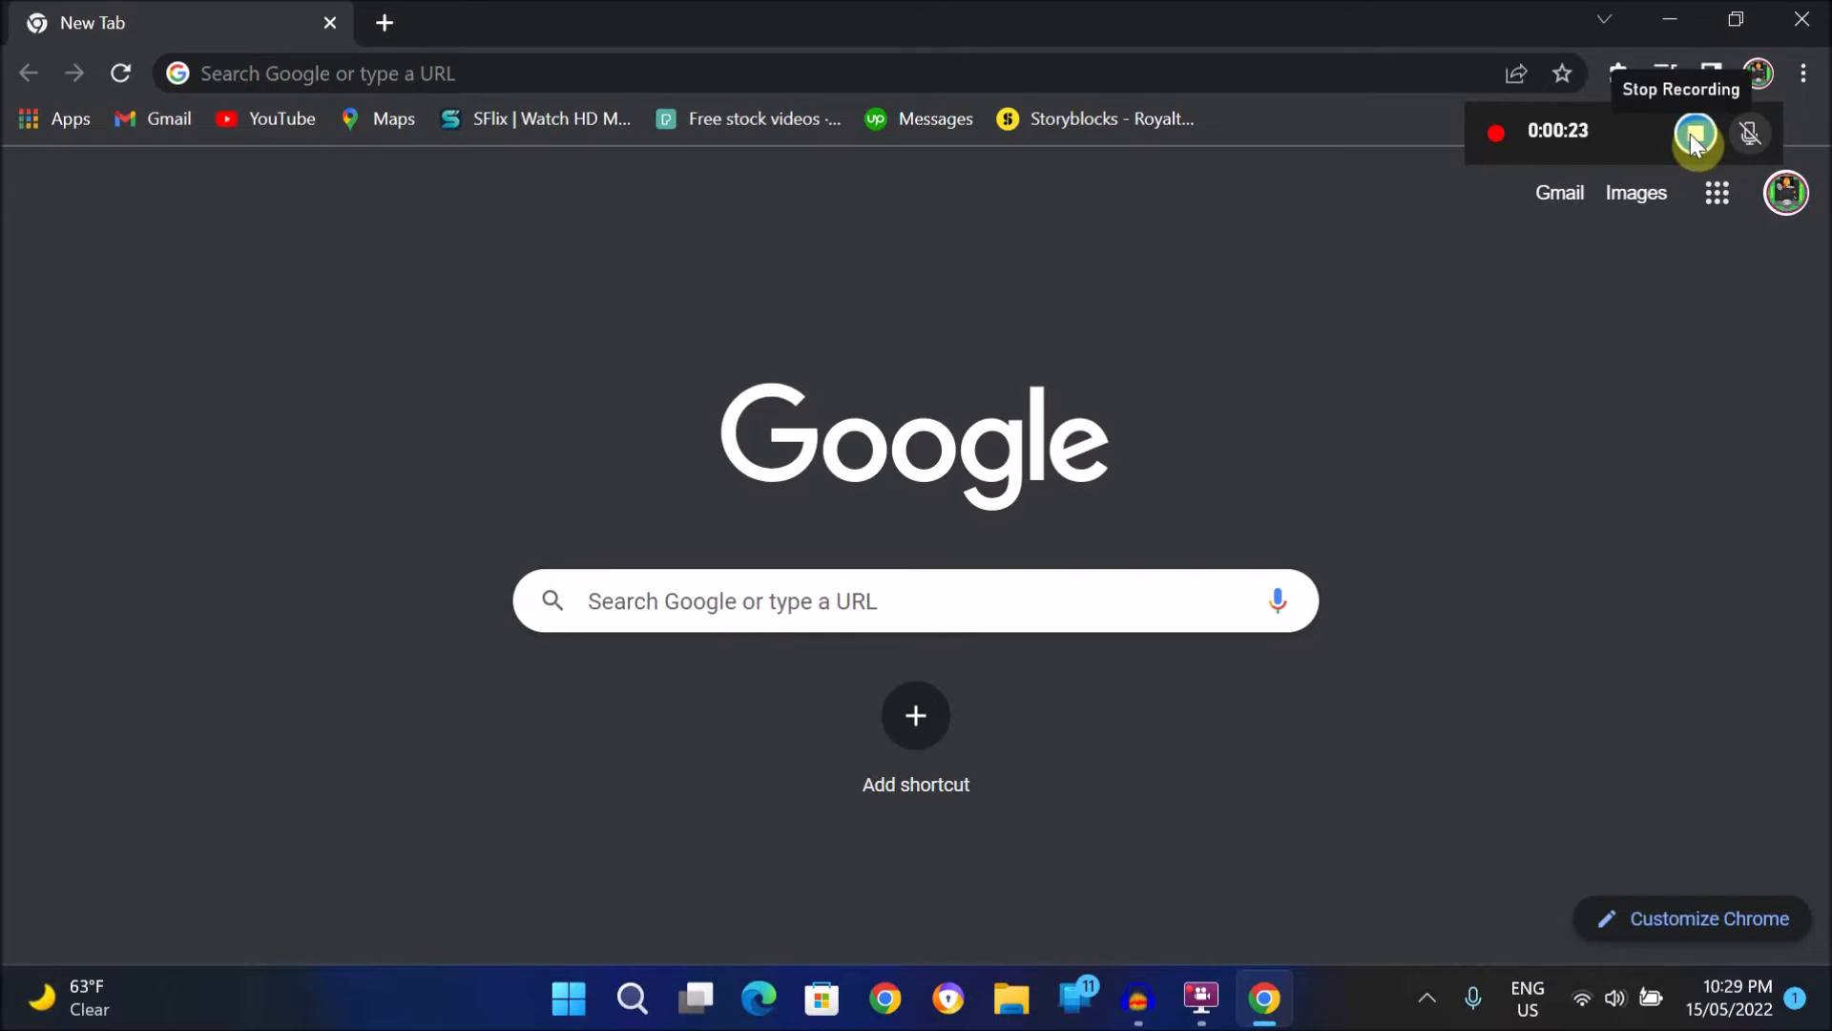
# - Stop the Chrome tab recording at about 23 seconds so the clip is saved
pyautogui.click(1698, 134)
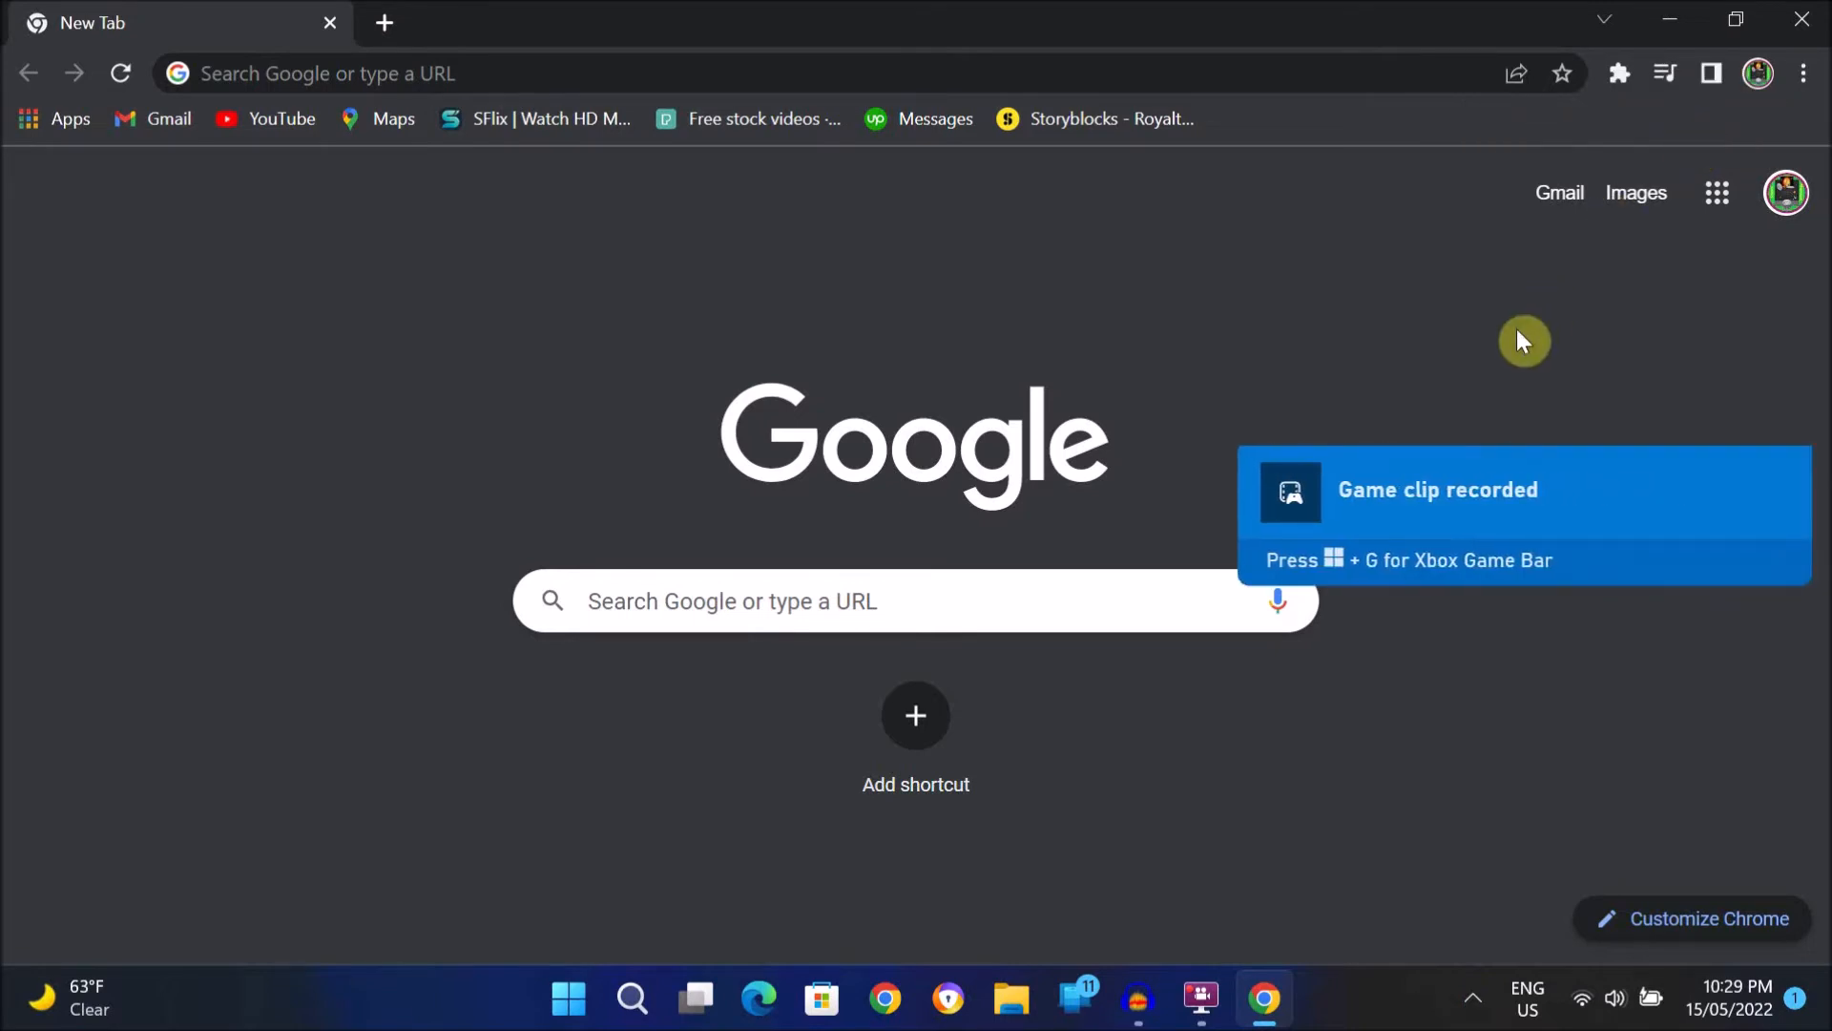
pyautogui.moveTo(1516, 349)
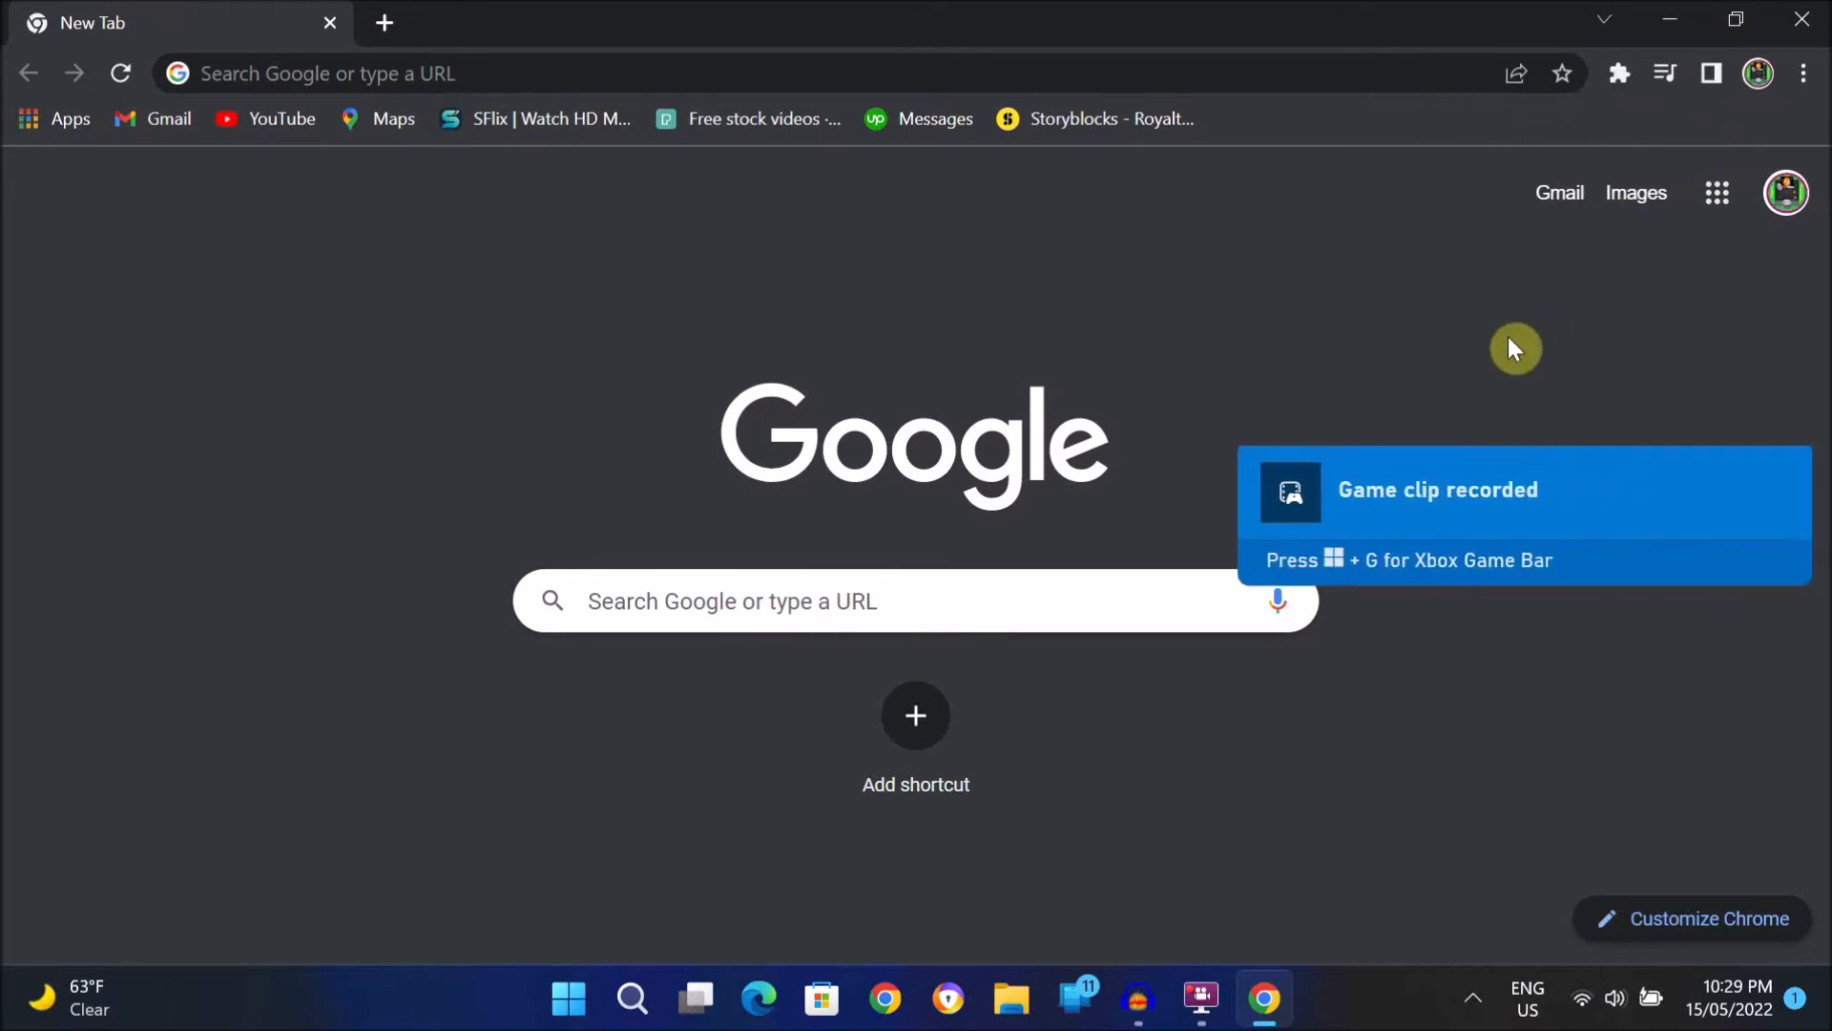
pyautogui.moveTo(1436, 561)
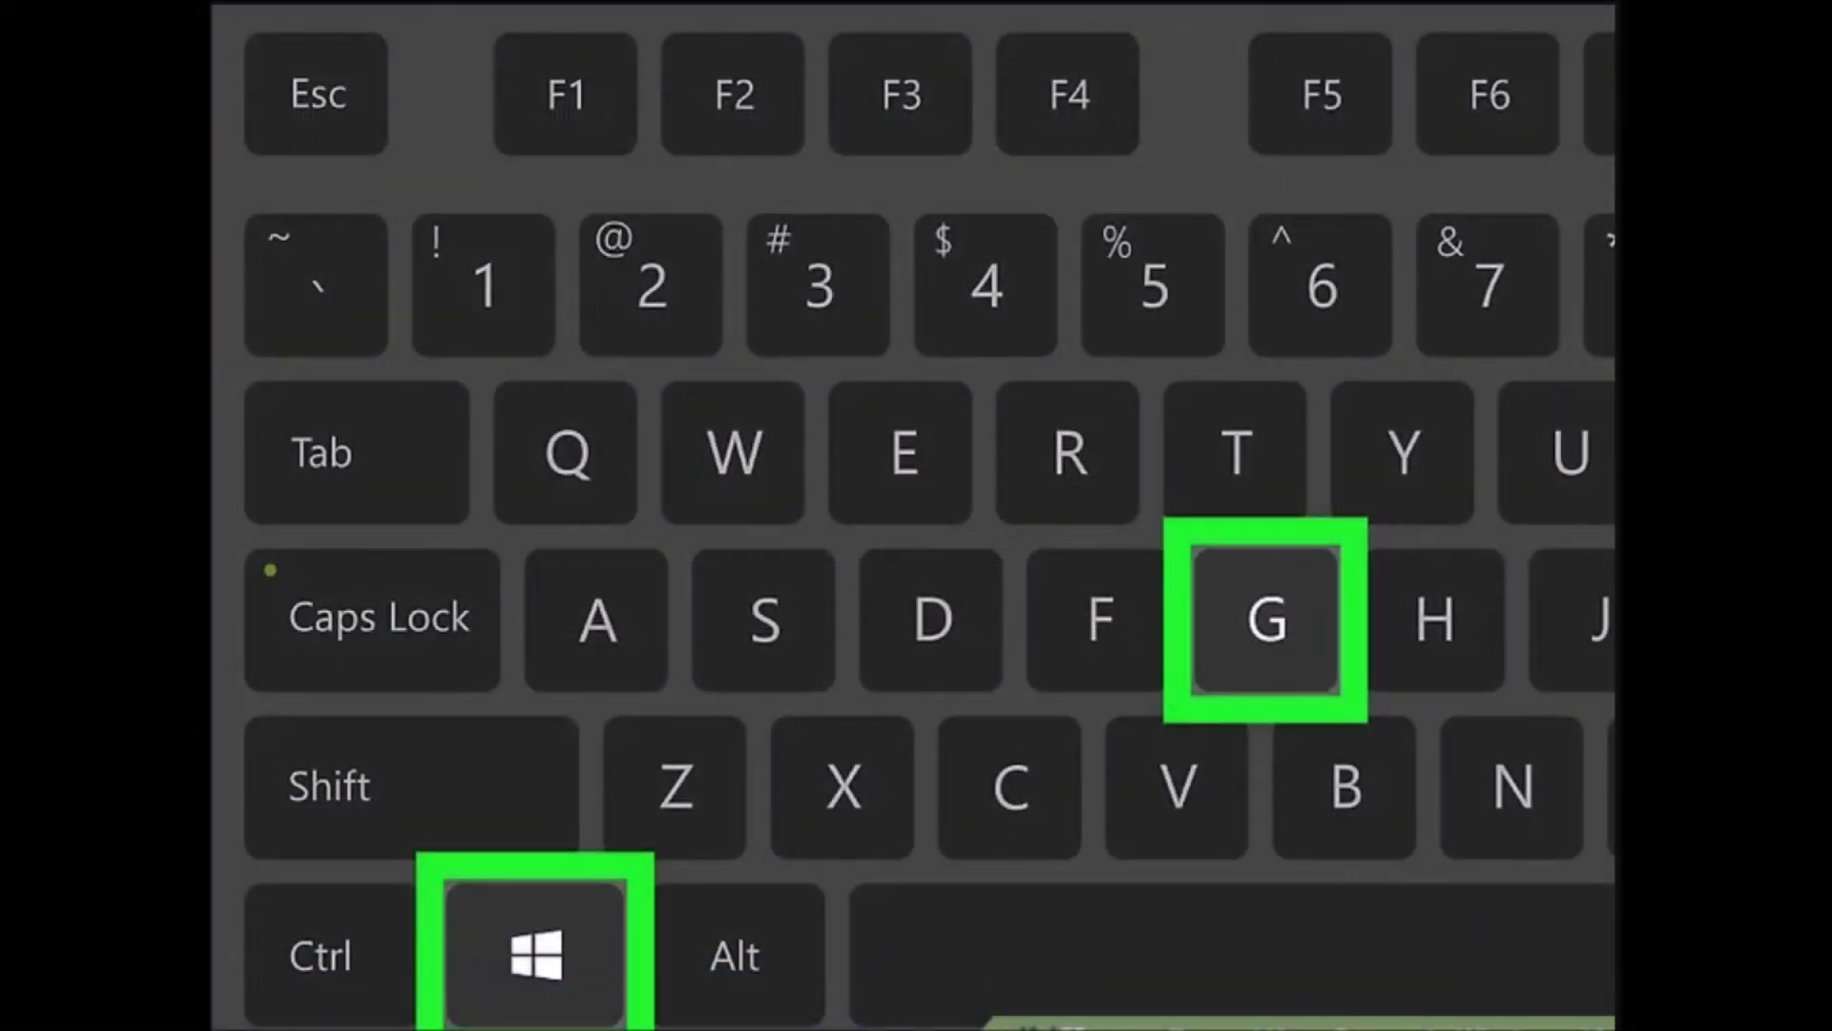
# - From the Game Bar gallery, open the saved clip's file location and confirm opening it
pyautogui.press('Win+G')
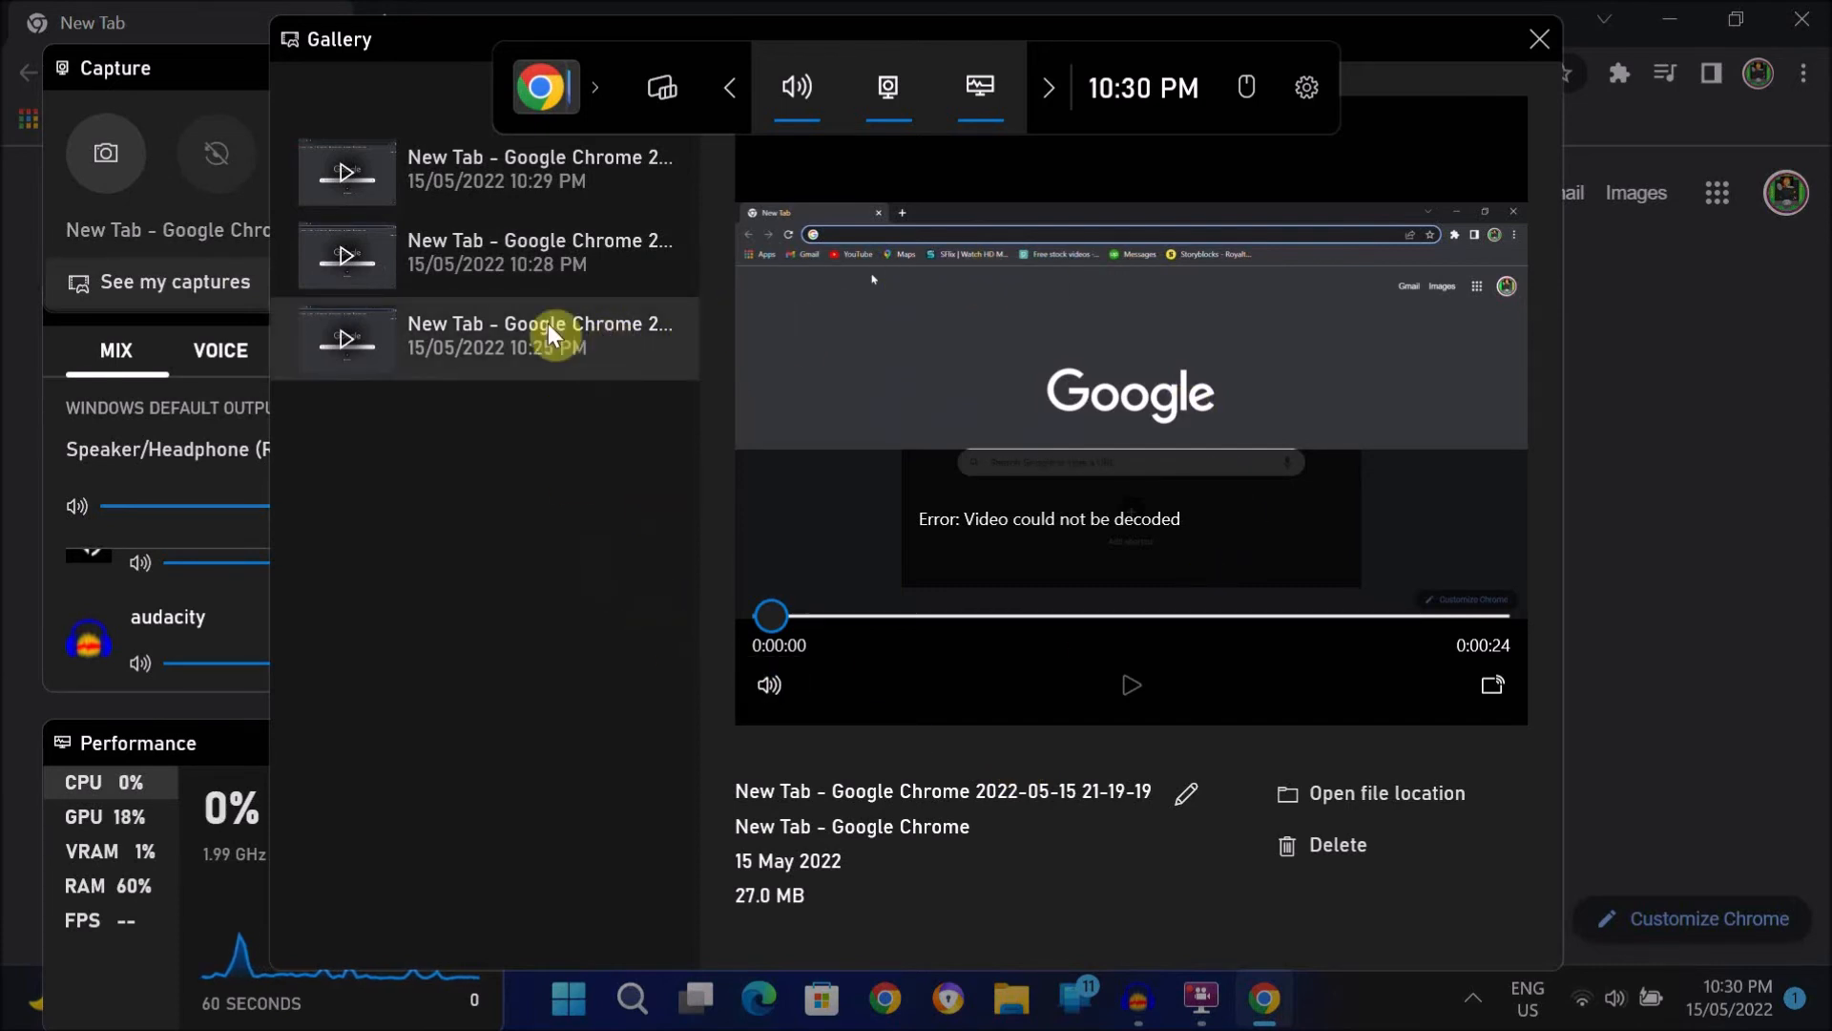
pyautogui.moveTo(526, 313)
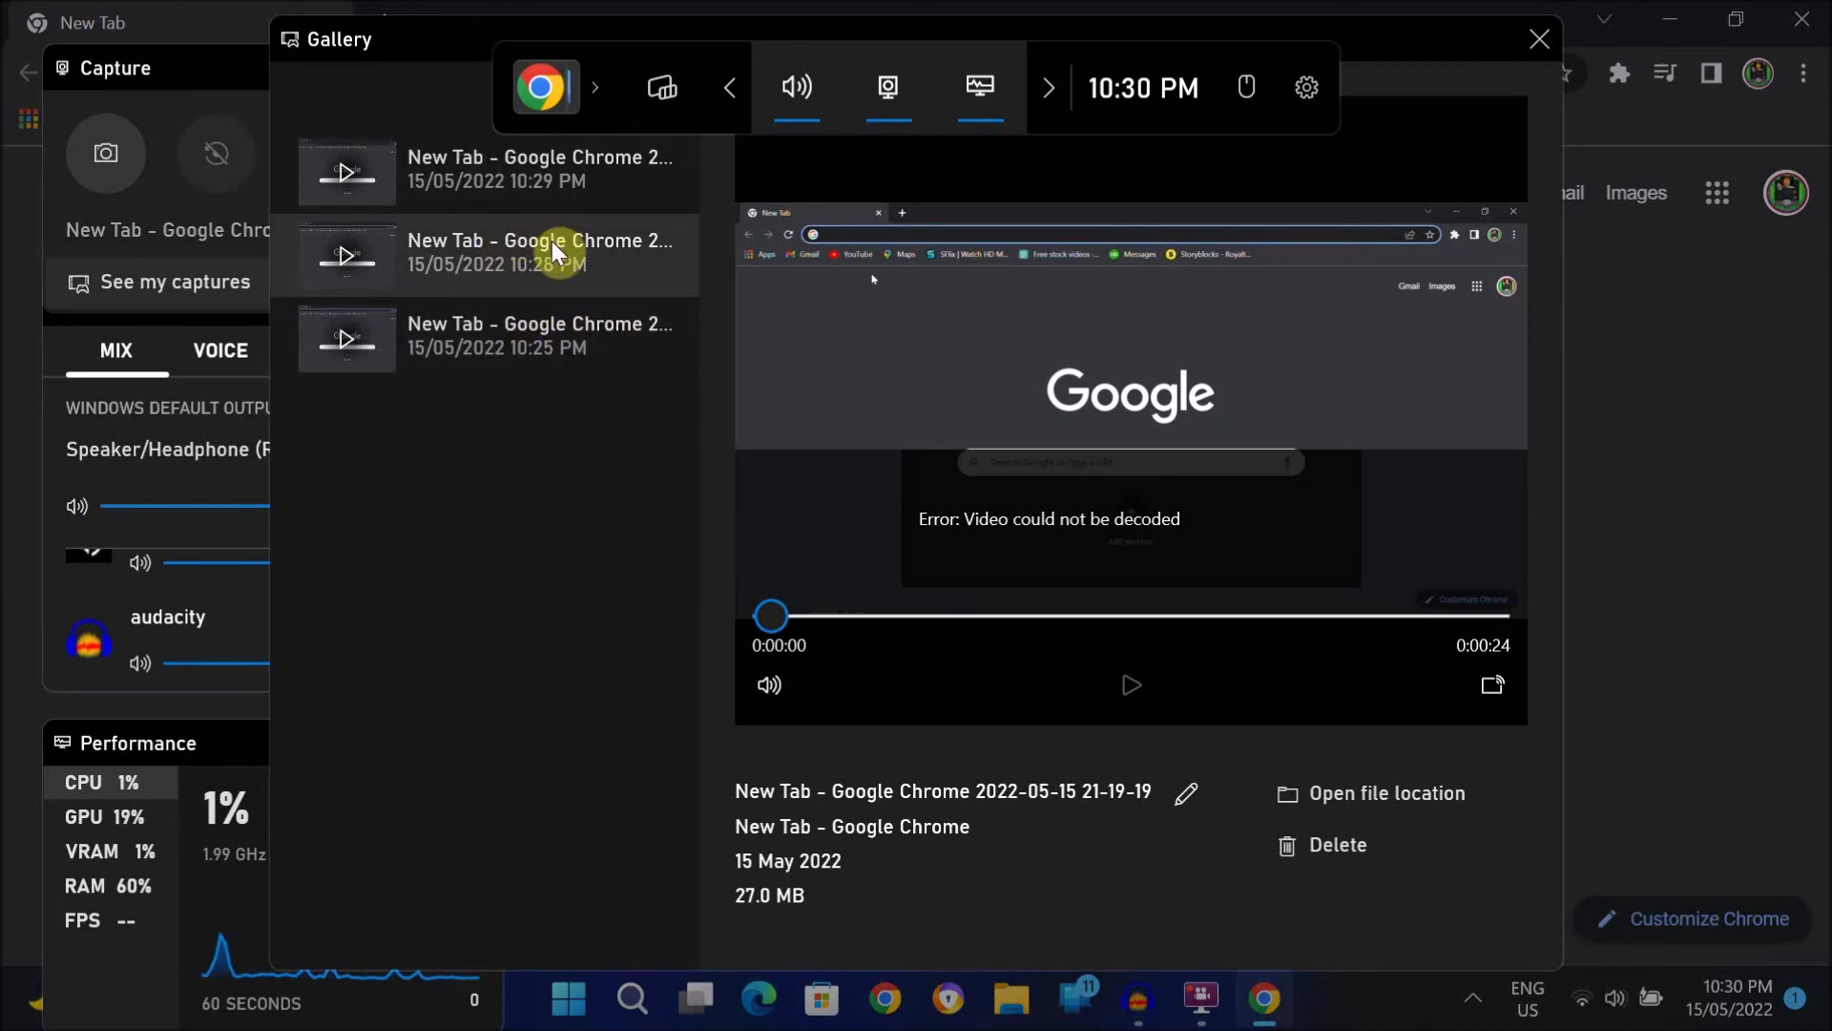
pyautogui.moveTo(1370, 803)
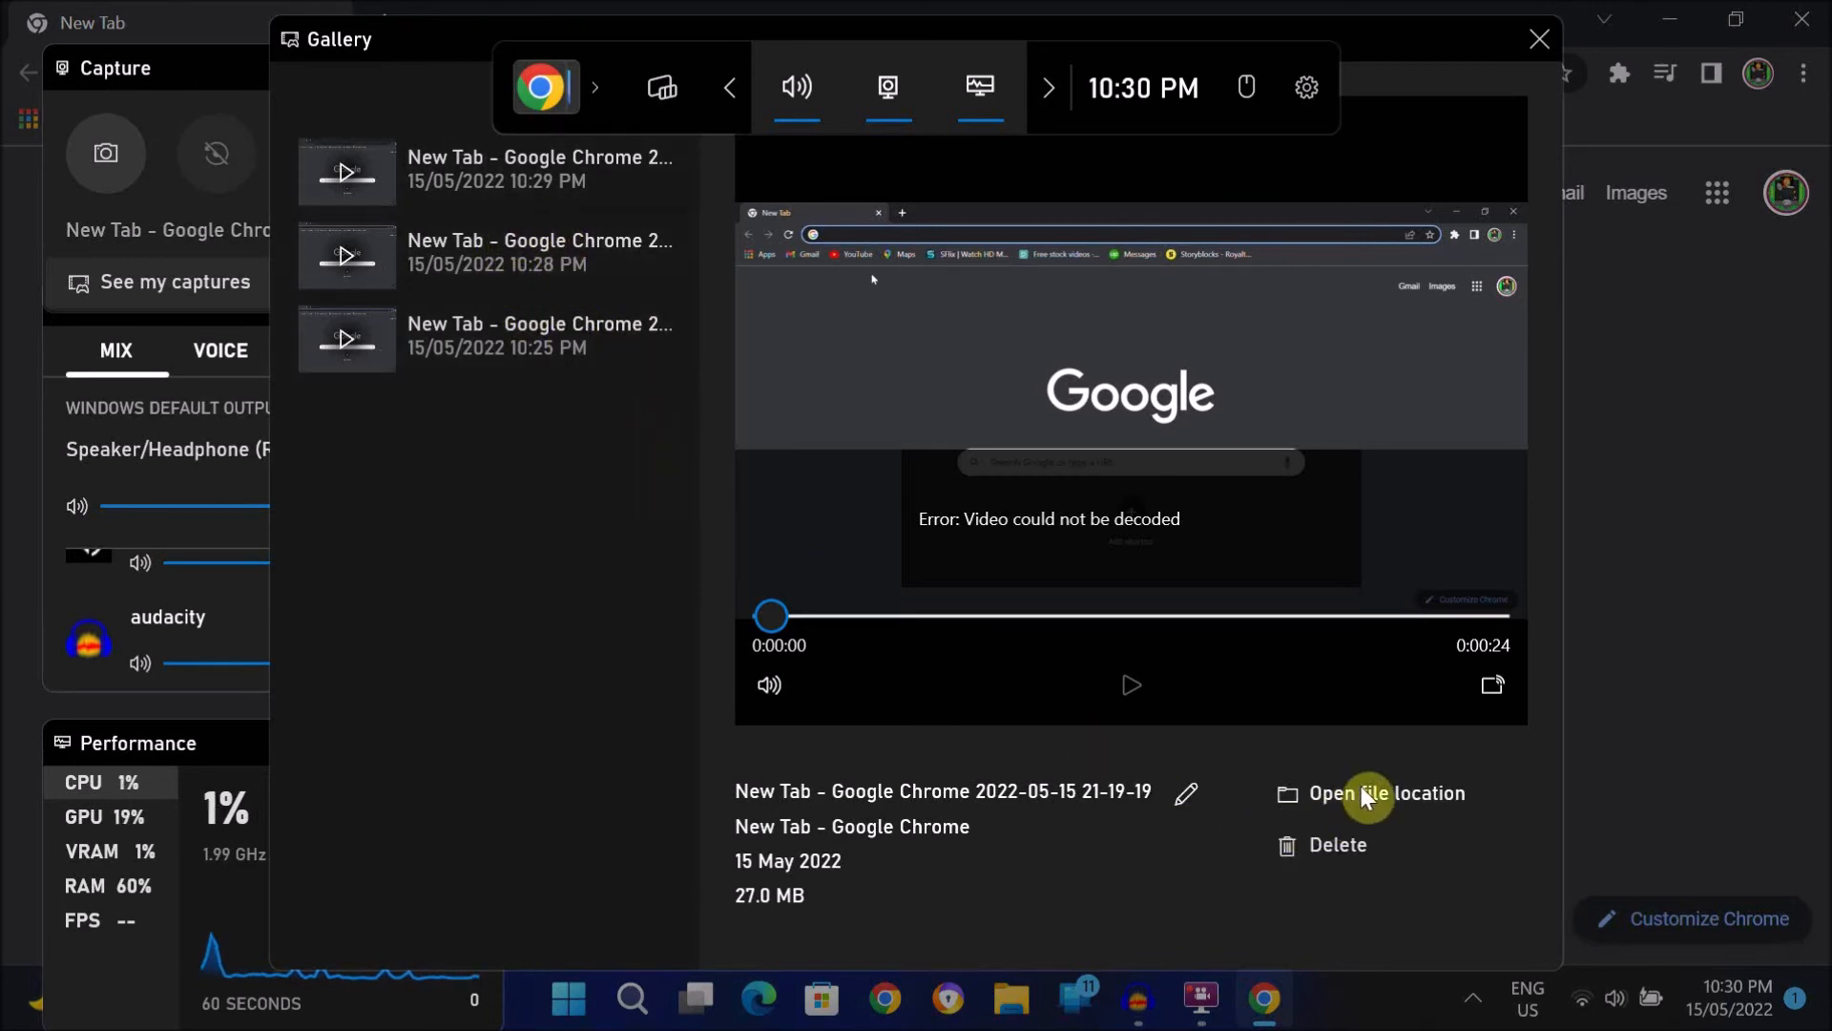
pyautogui.click(1371, 797)
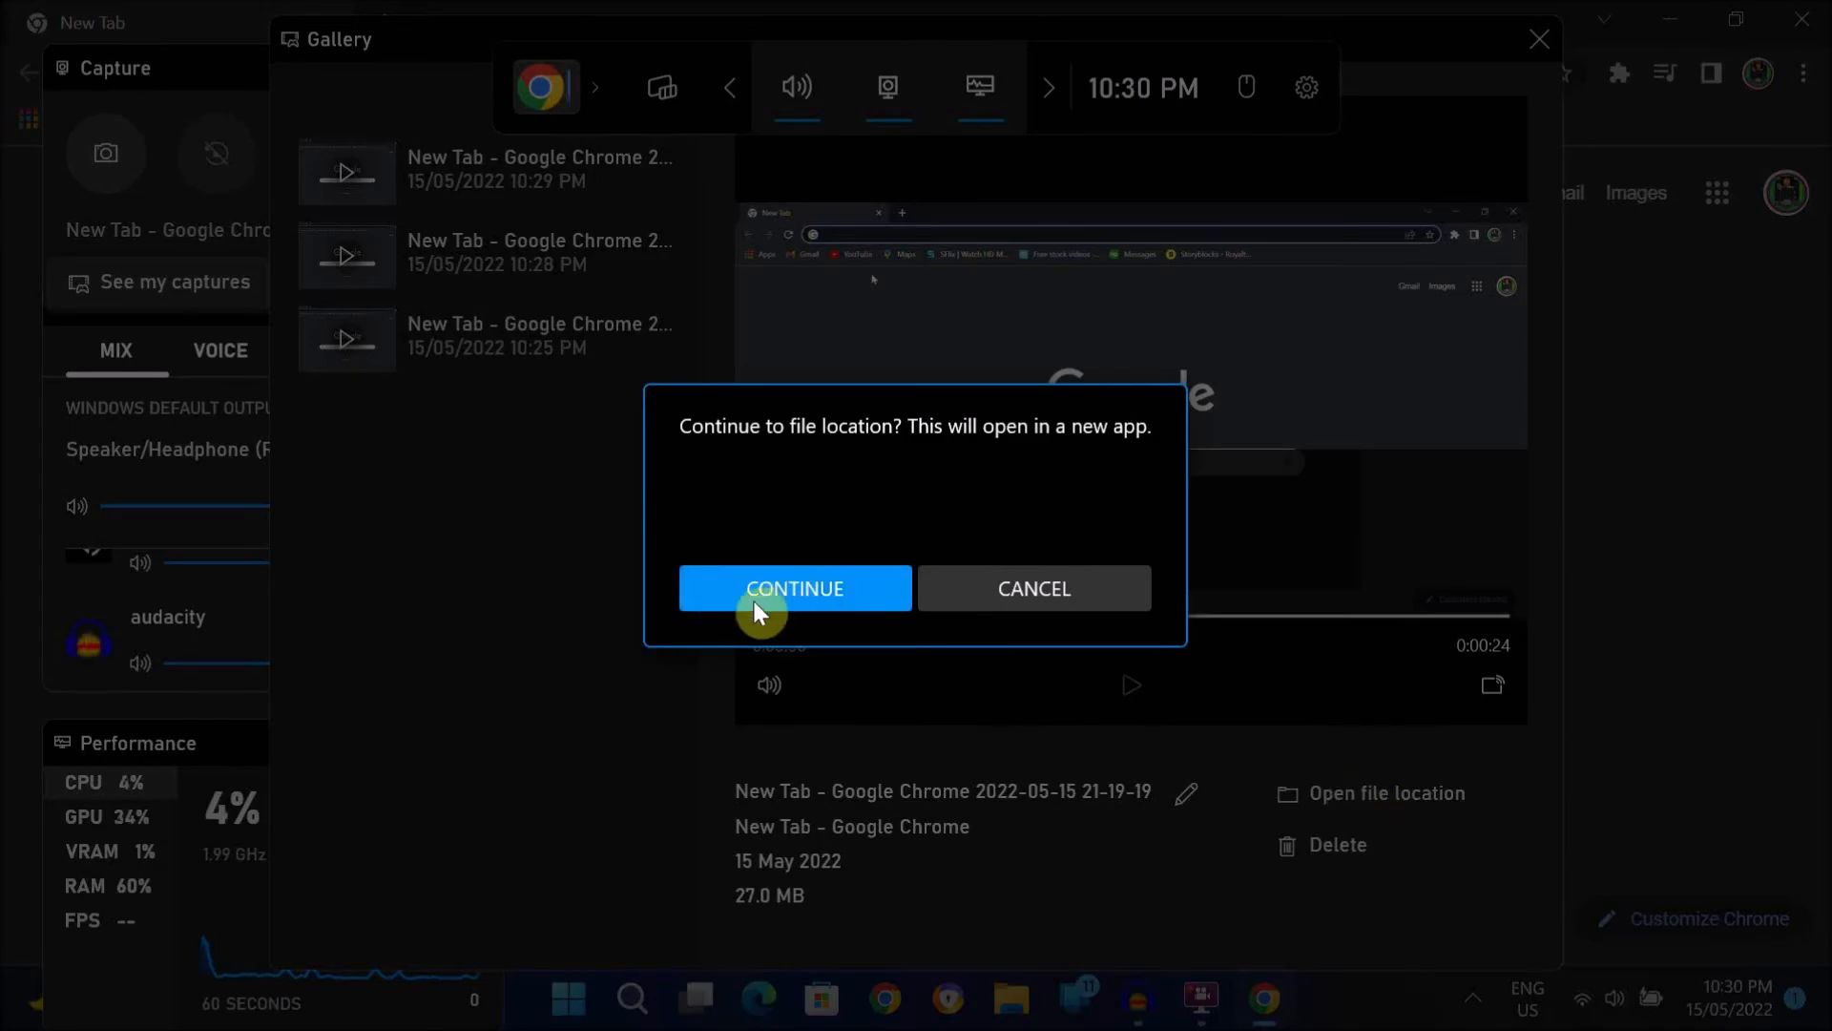
pyautogui.click(795, 588)
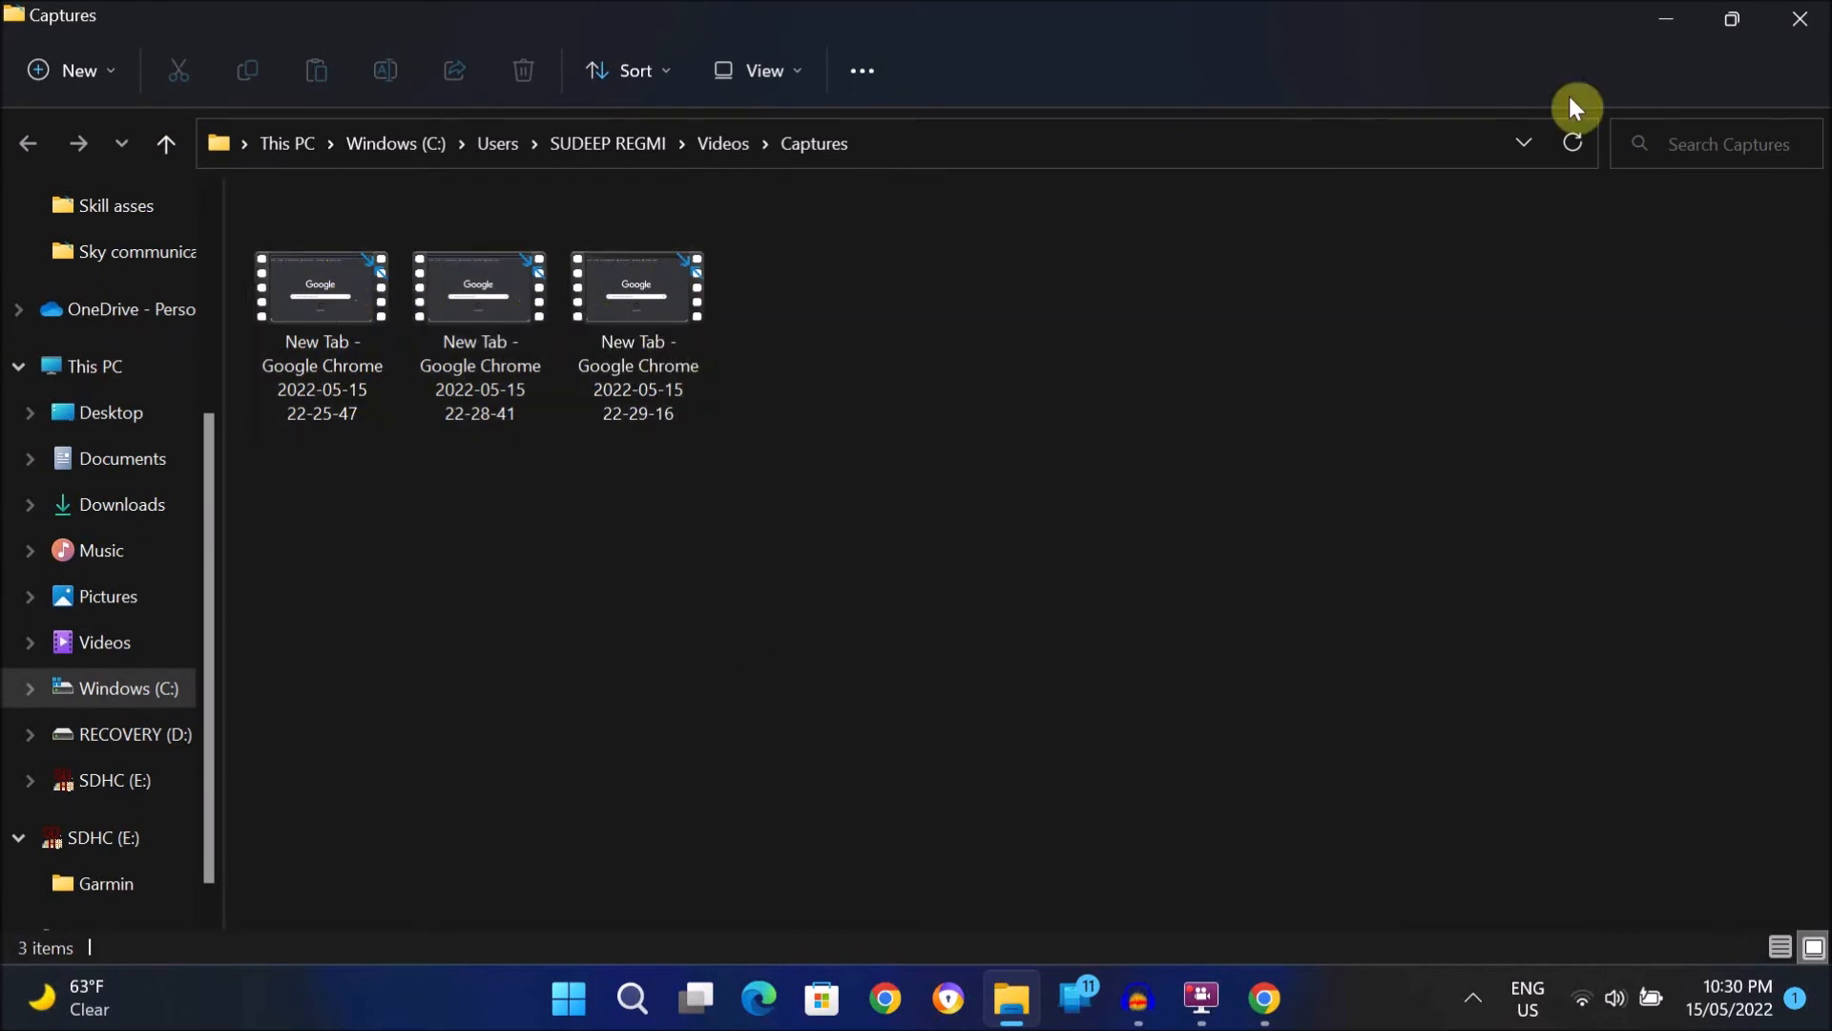
pyautogui.click(1265, 998)
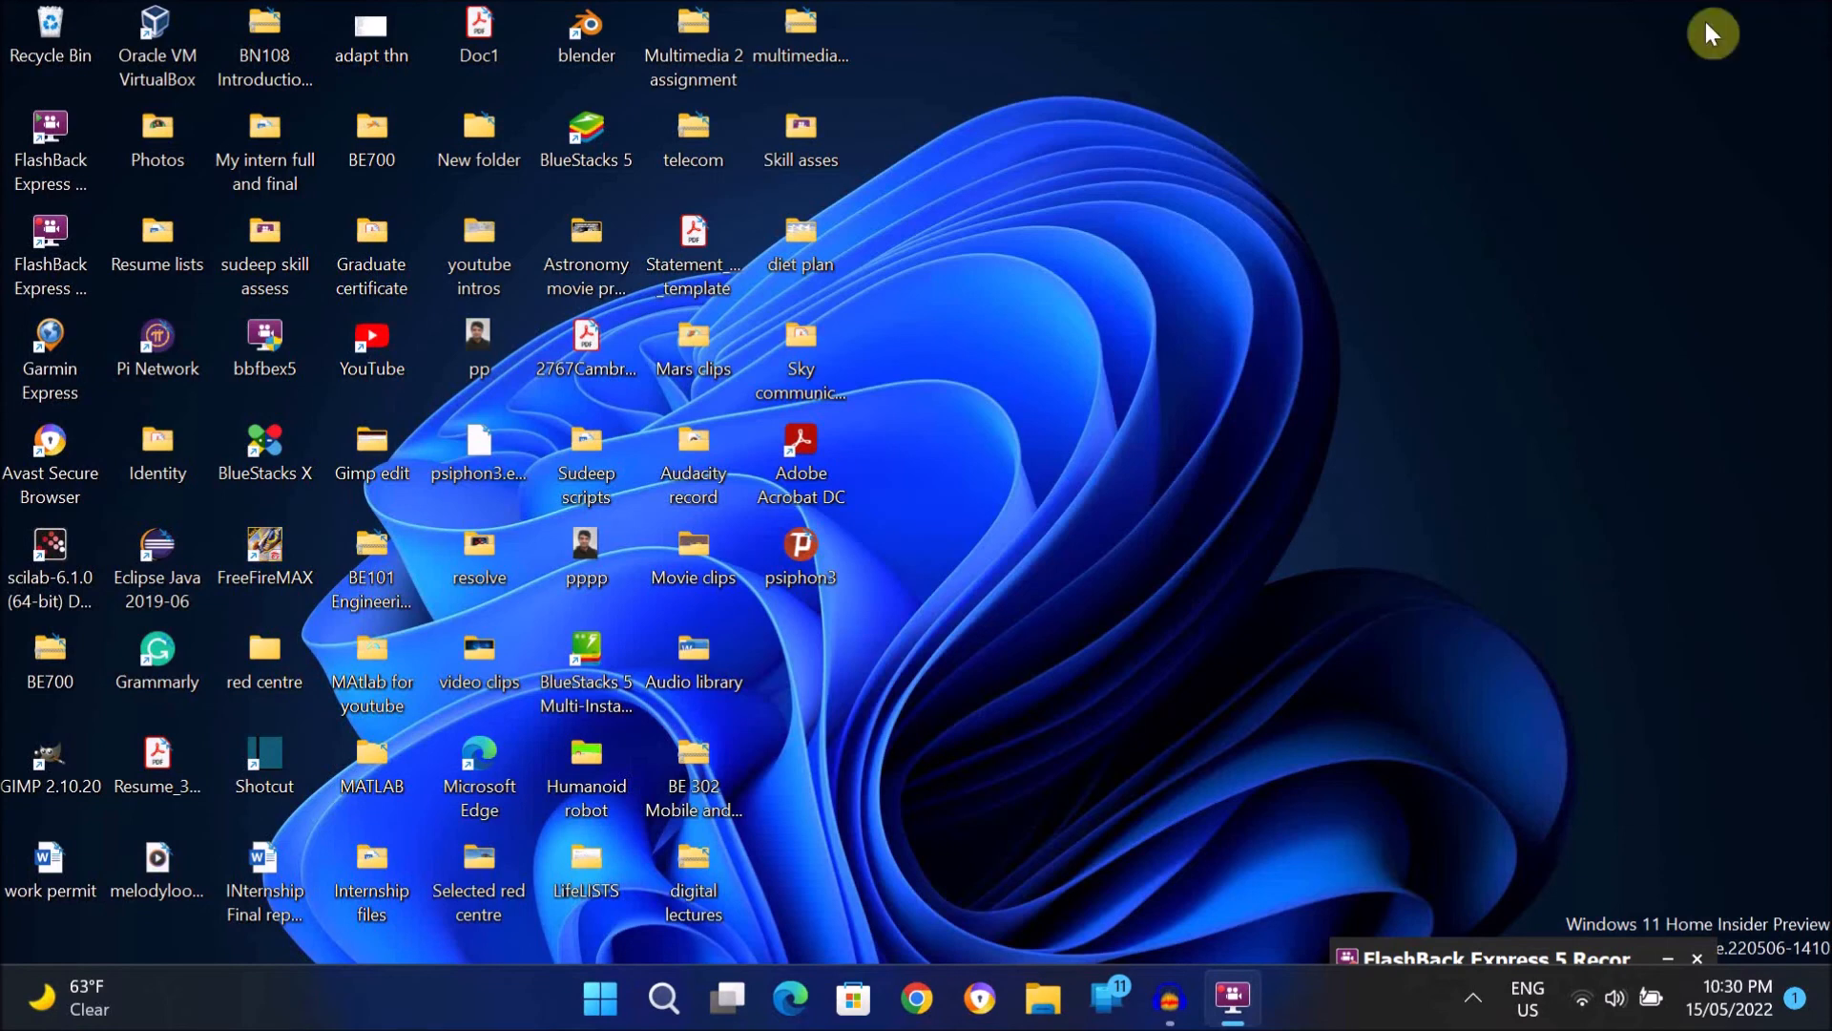
pyautogui.moveTo(1435, 443)
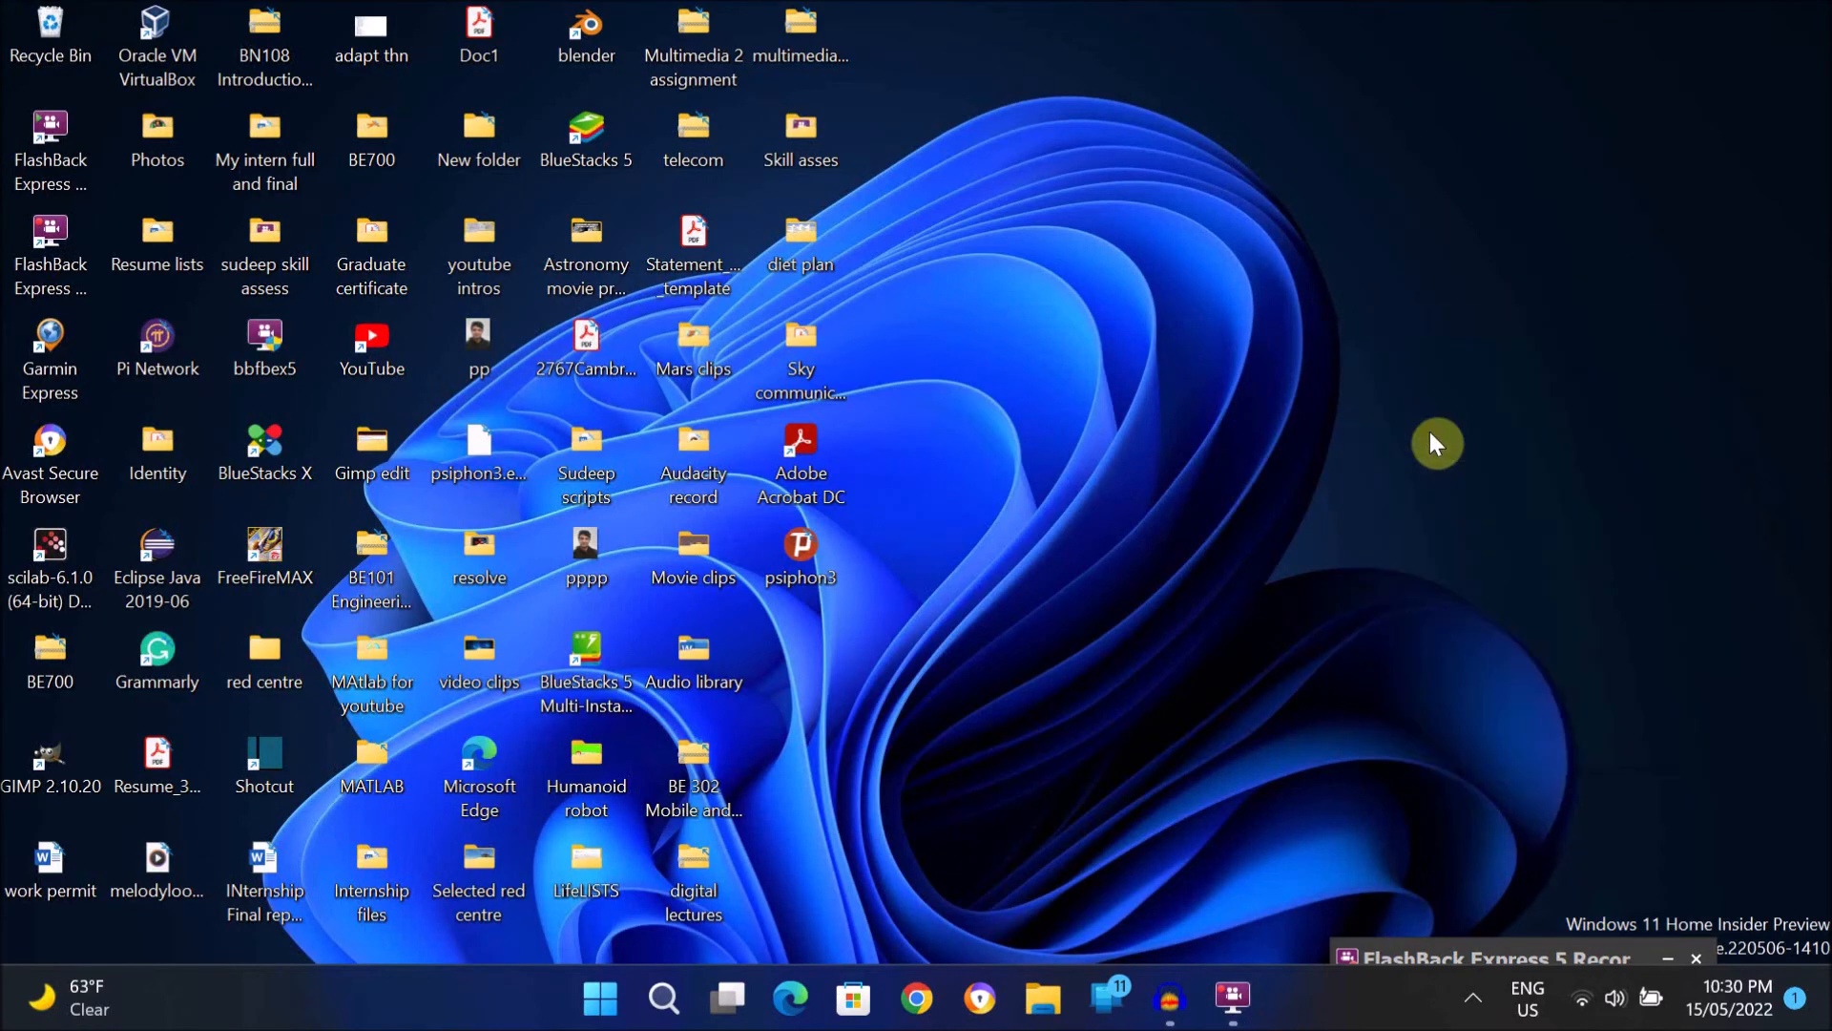
pyautogui.rightClick(1438, 443)
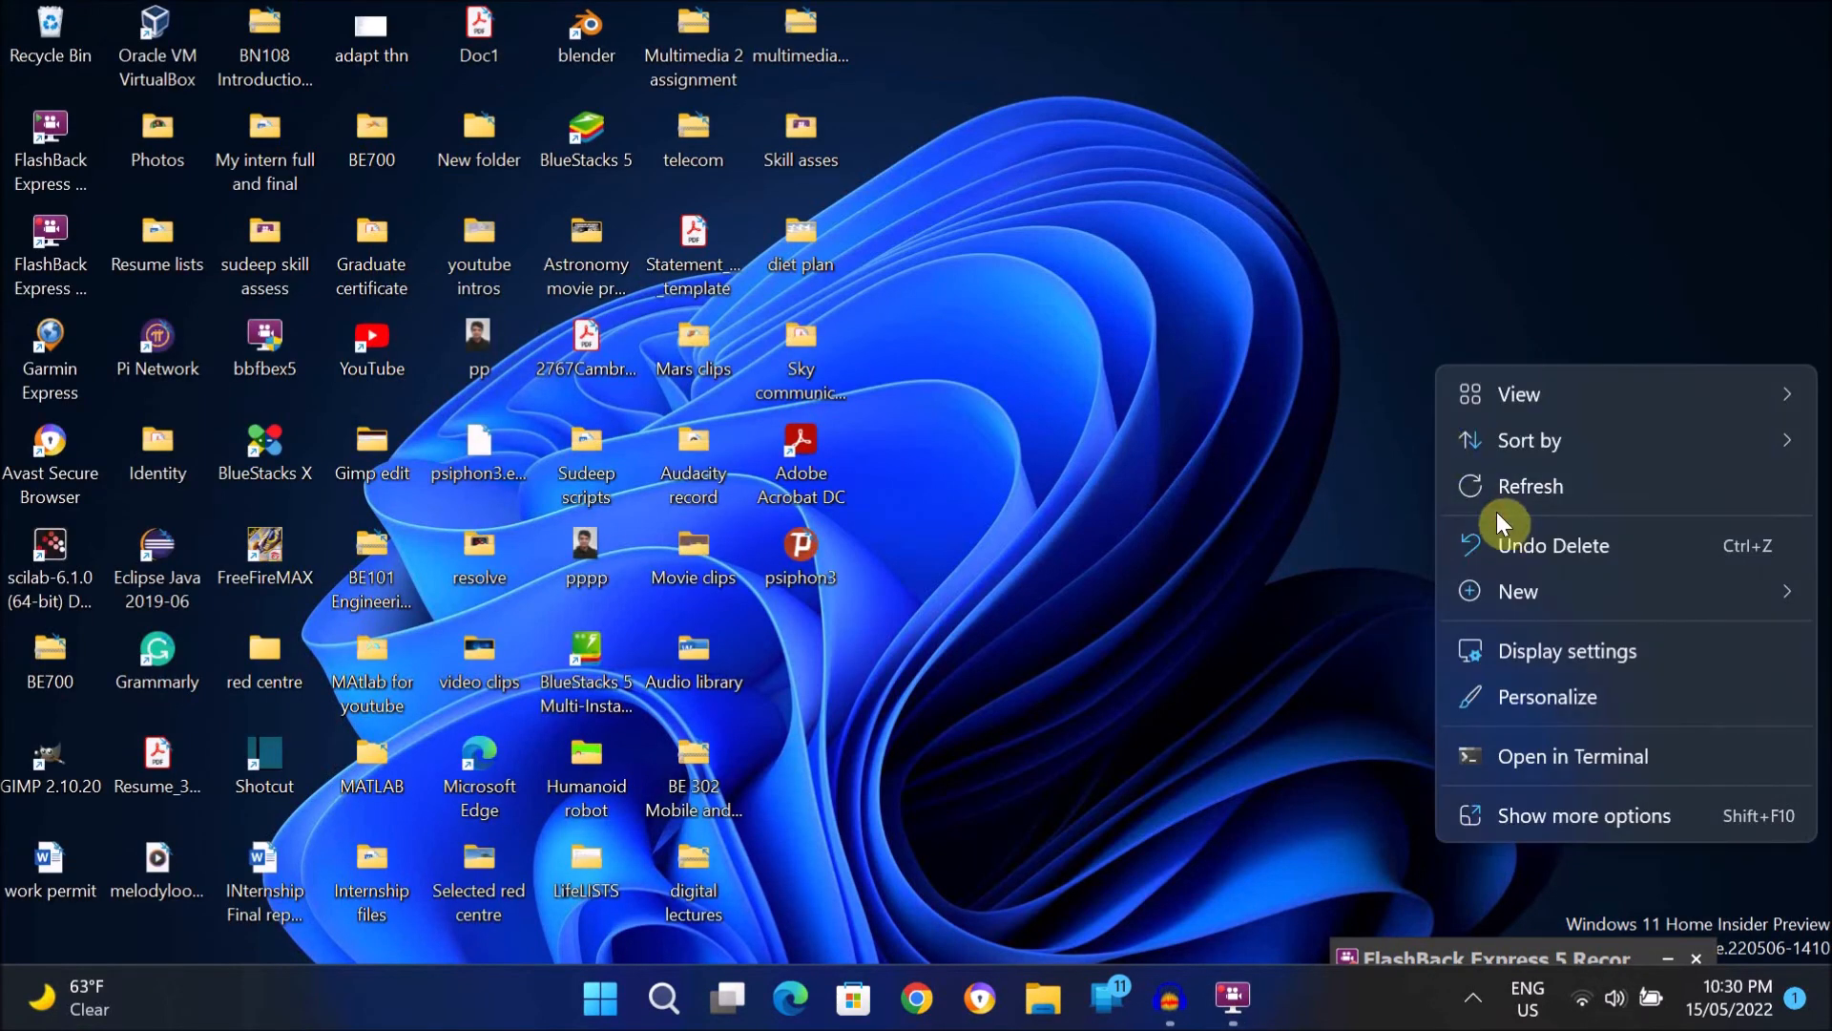
pyautogui.click(1233, 999)
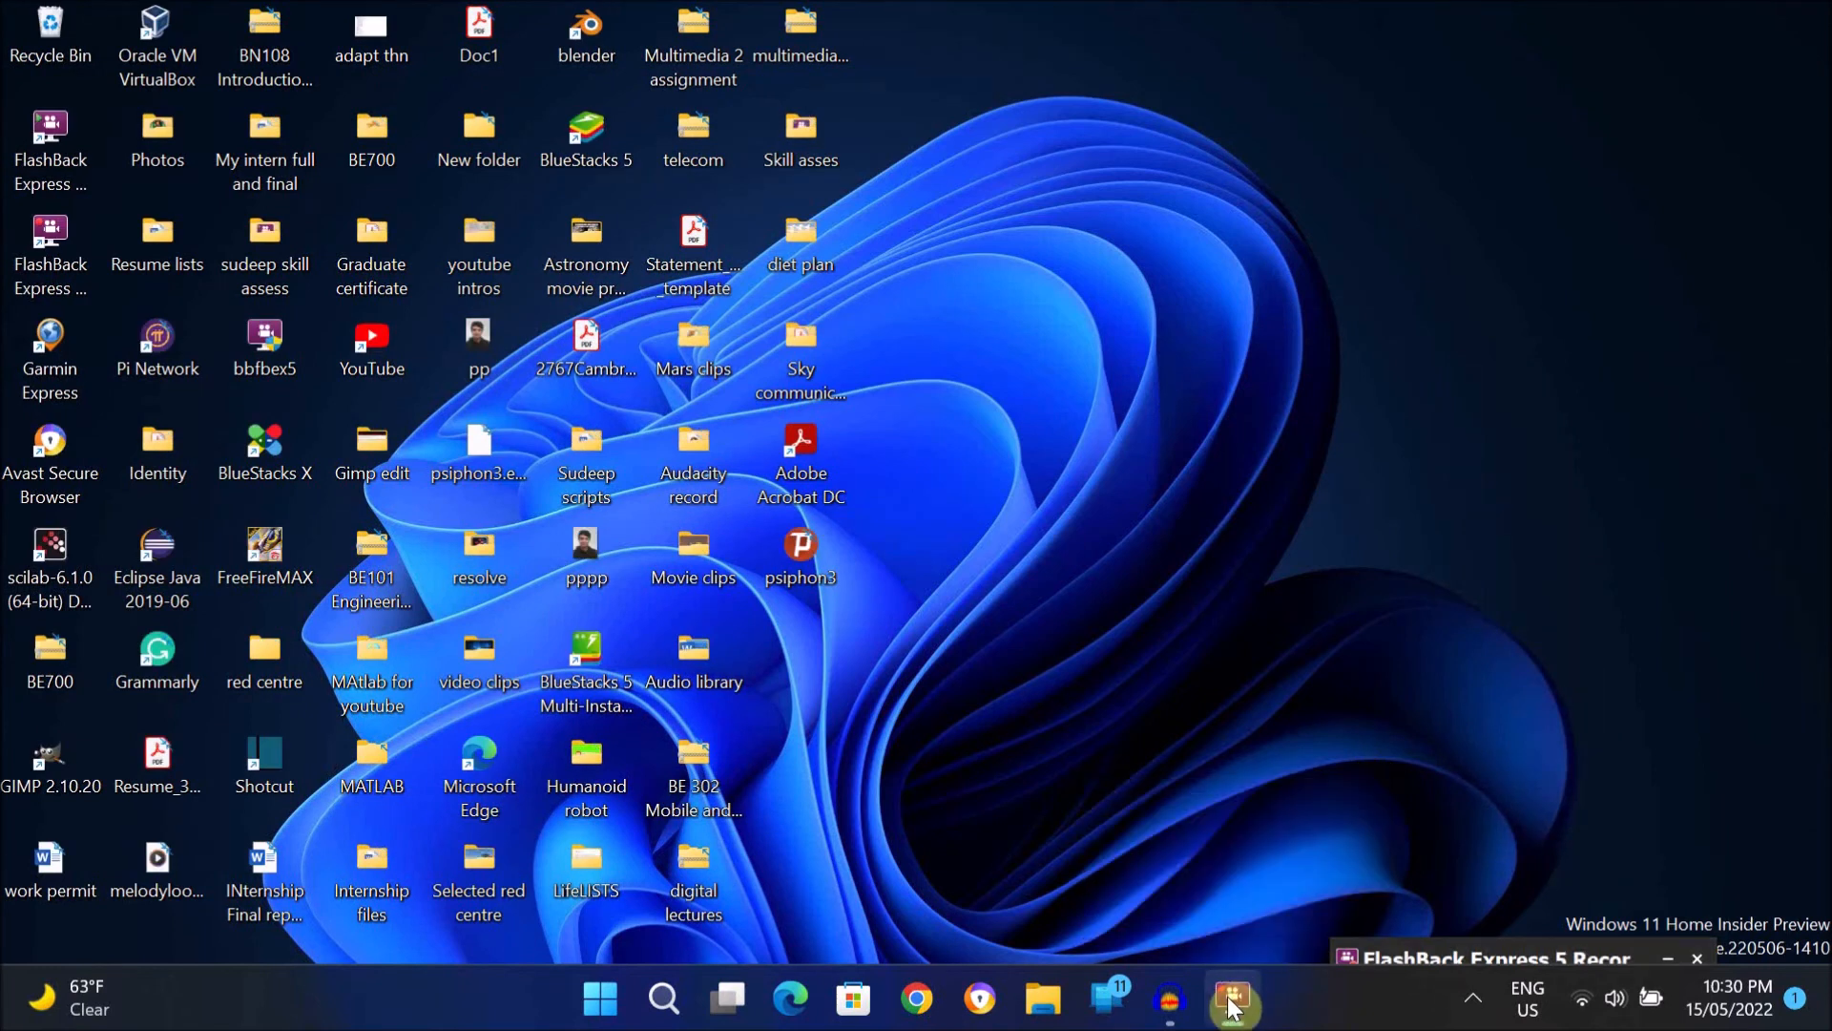
pyautogui.moveTo(1065, 829)
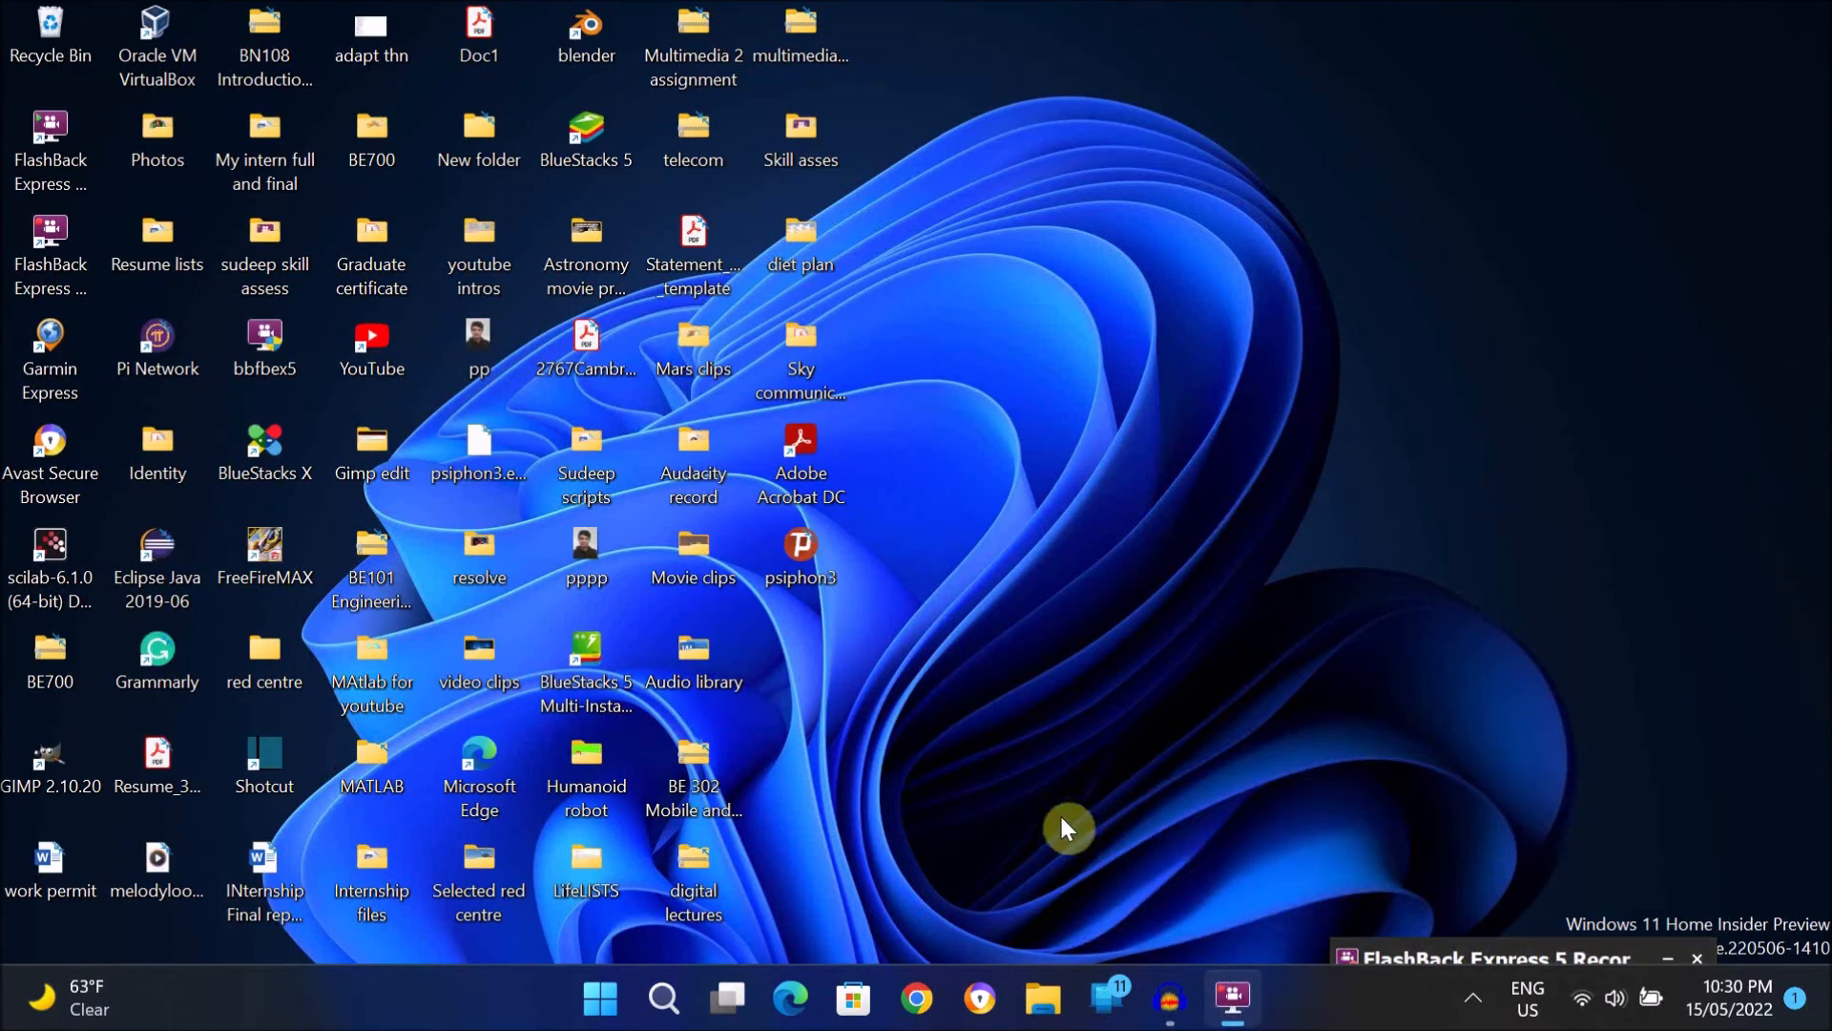